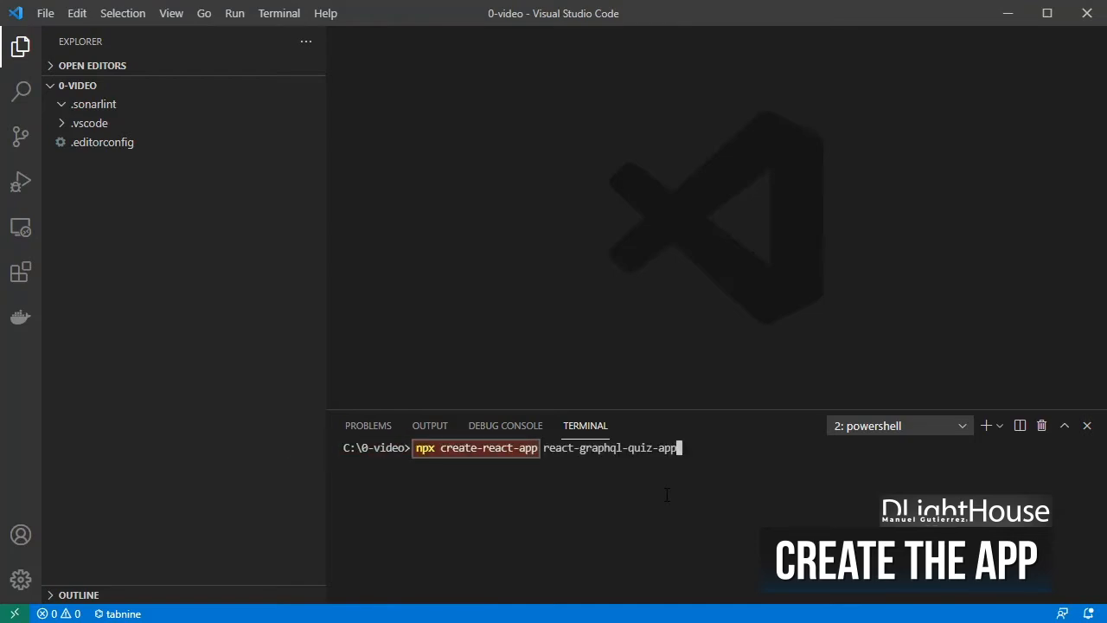
double_click(609, 446)
type("cd react-graphql-quiz-app")
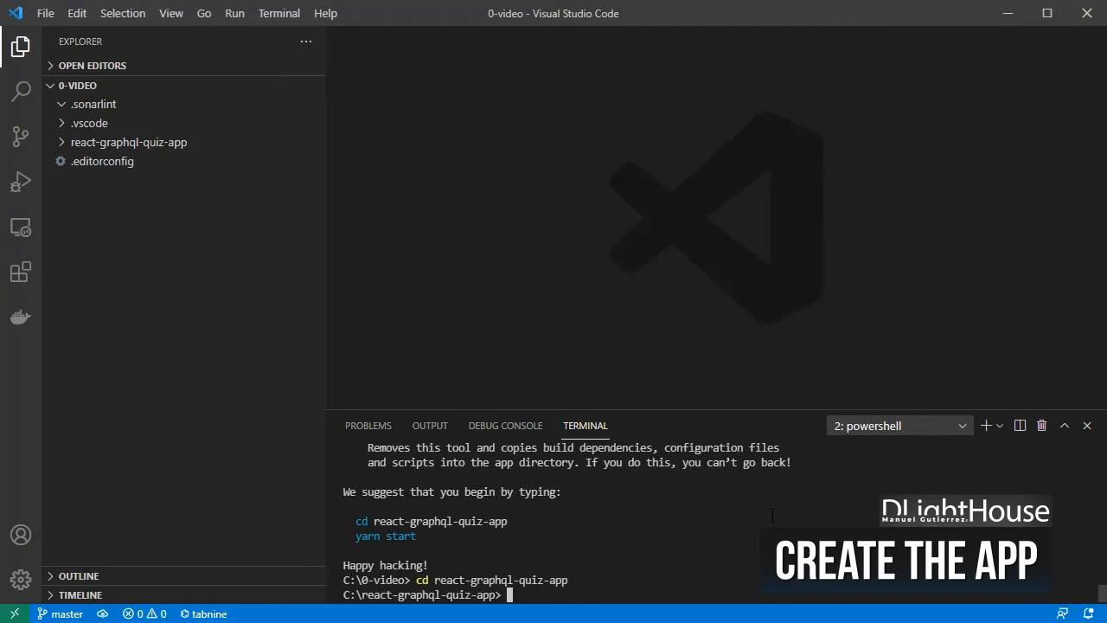
type("yarn add @apollo/client graphql")
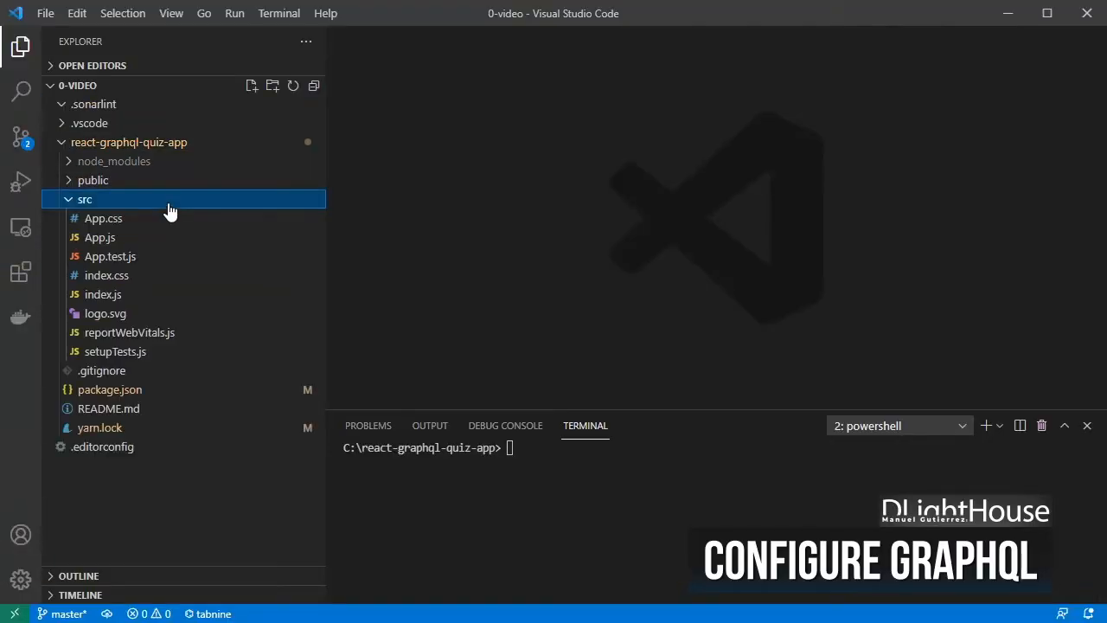
type("graphql")
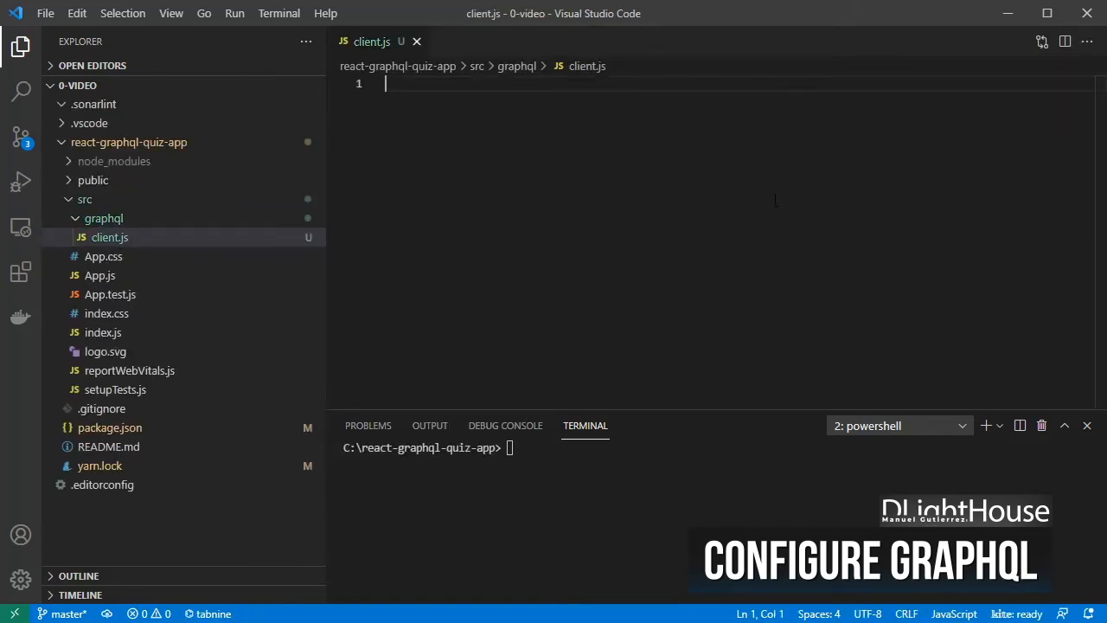
type("import { ApolloClient,")
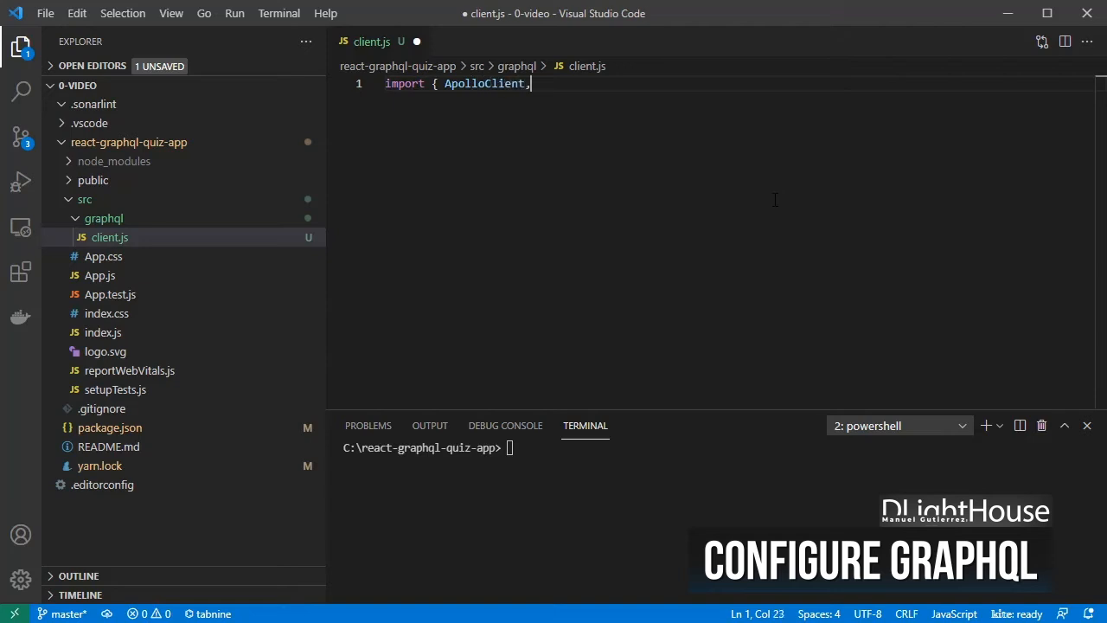
type("InMemoryCache } from '@apollo/client';")
type("const client = new ApolloClient({")
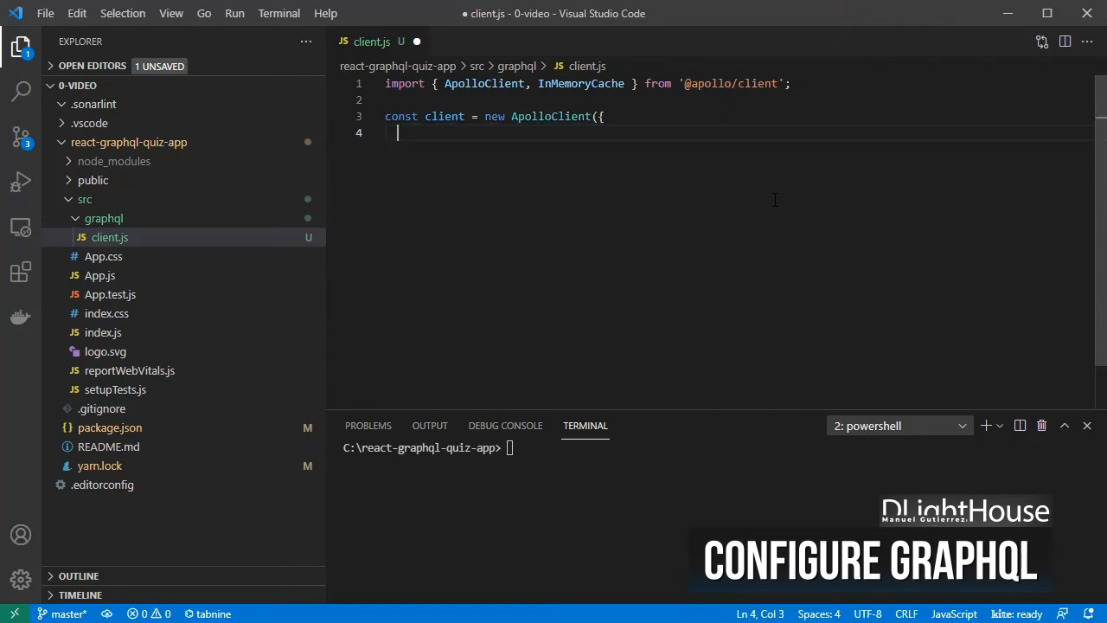
type("uri: 'http://localhost:3")
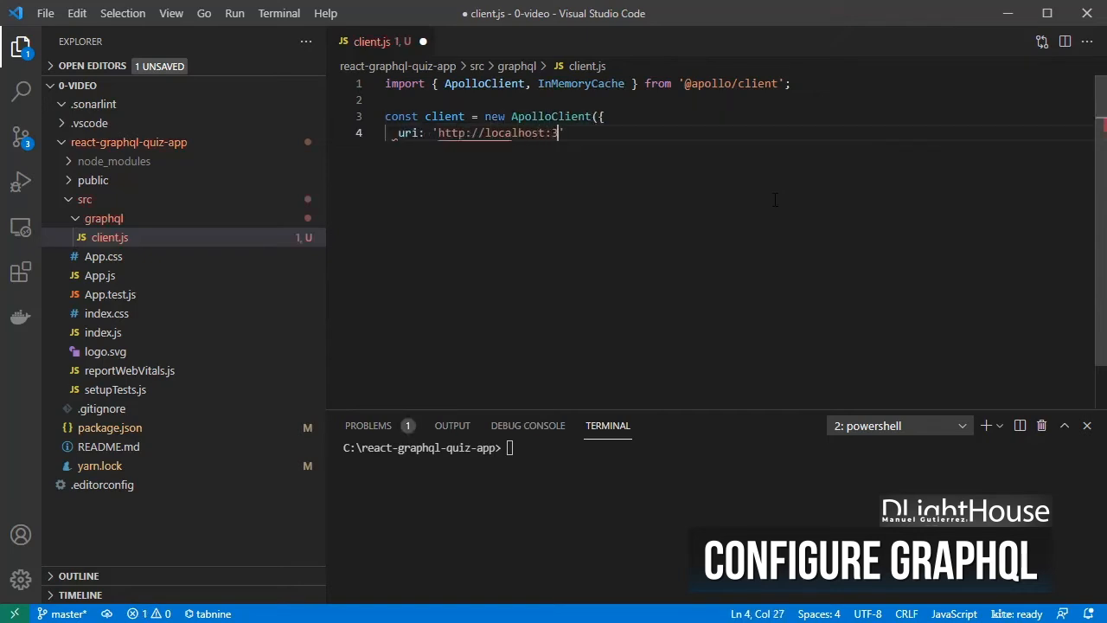
type("000/graphql',")
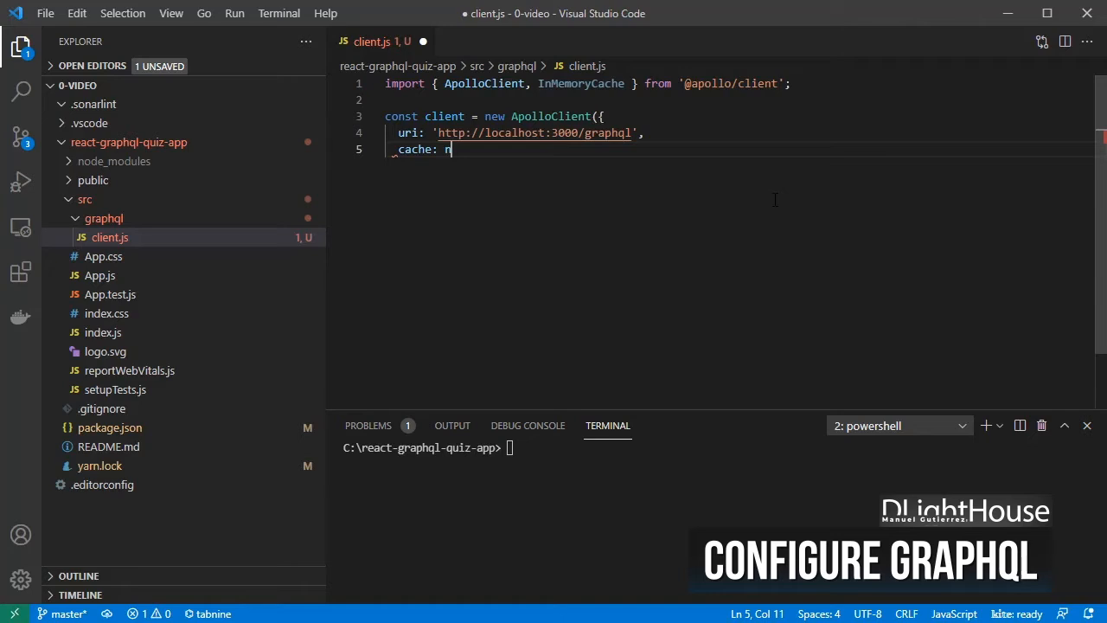
type("ew InMemoryCache()")
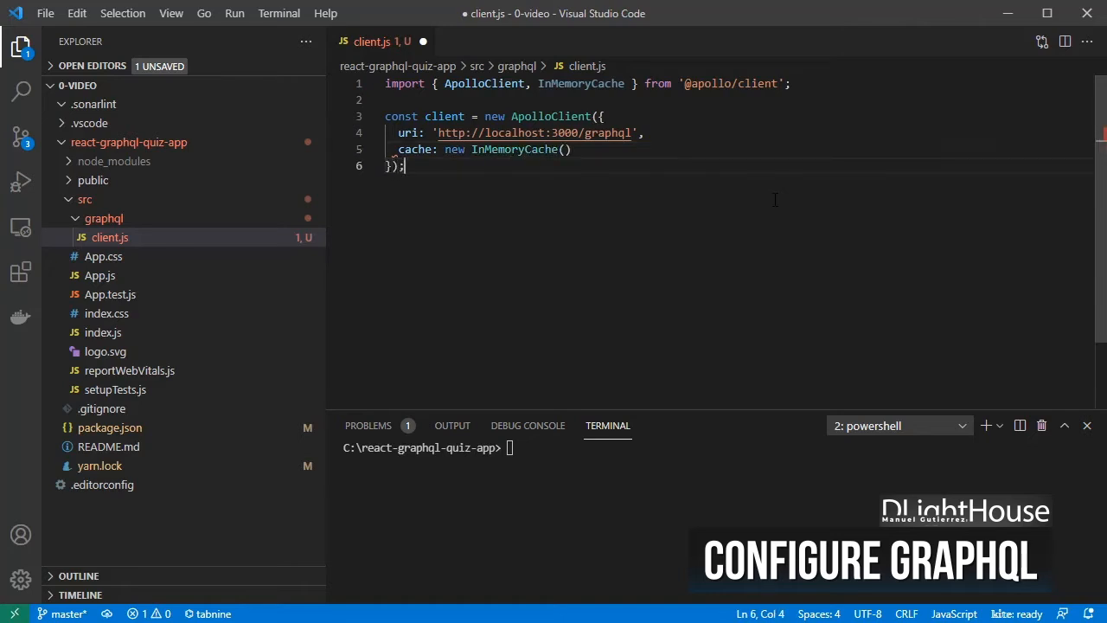
type("export default client;")
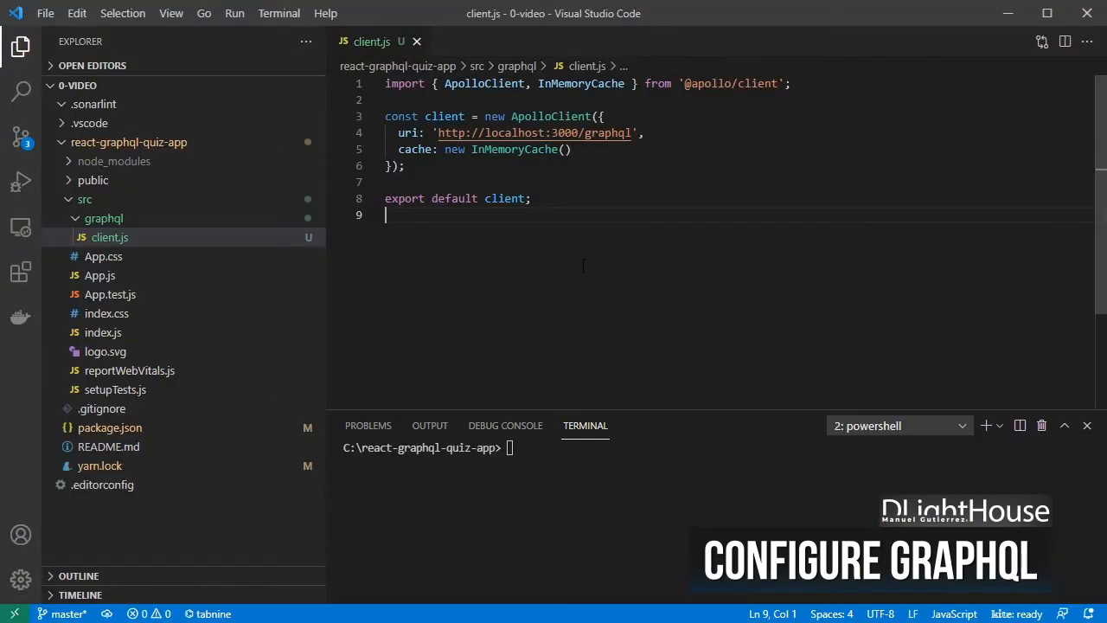
left_click(104, 332)
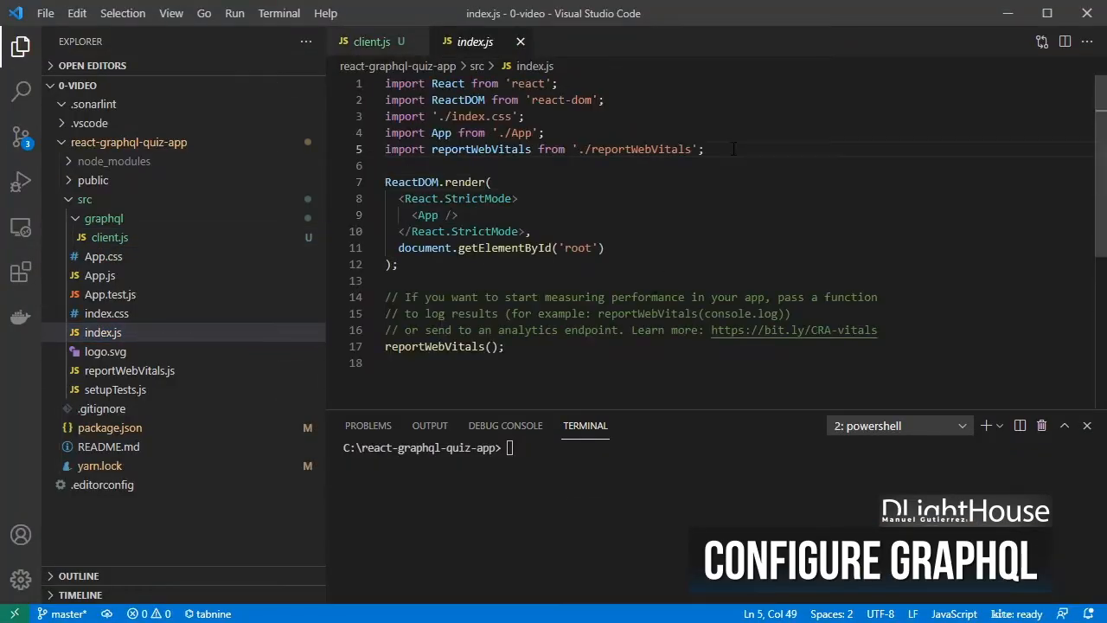
type("import client from './graphql/client")
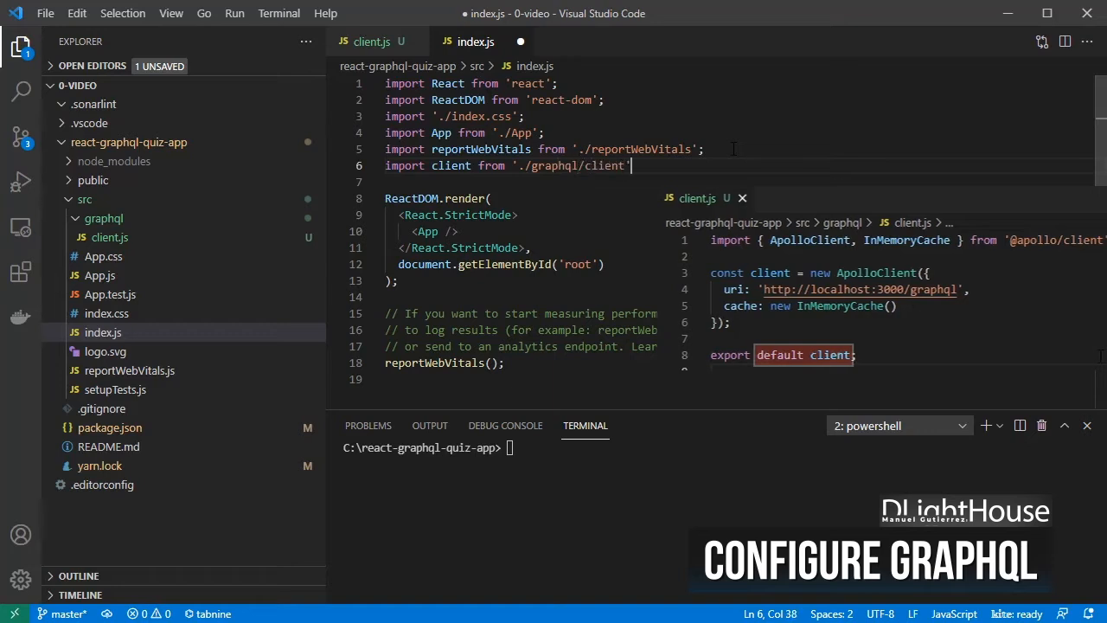
type("import { ApolloP")
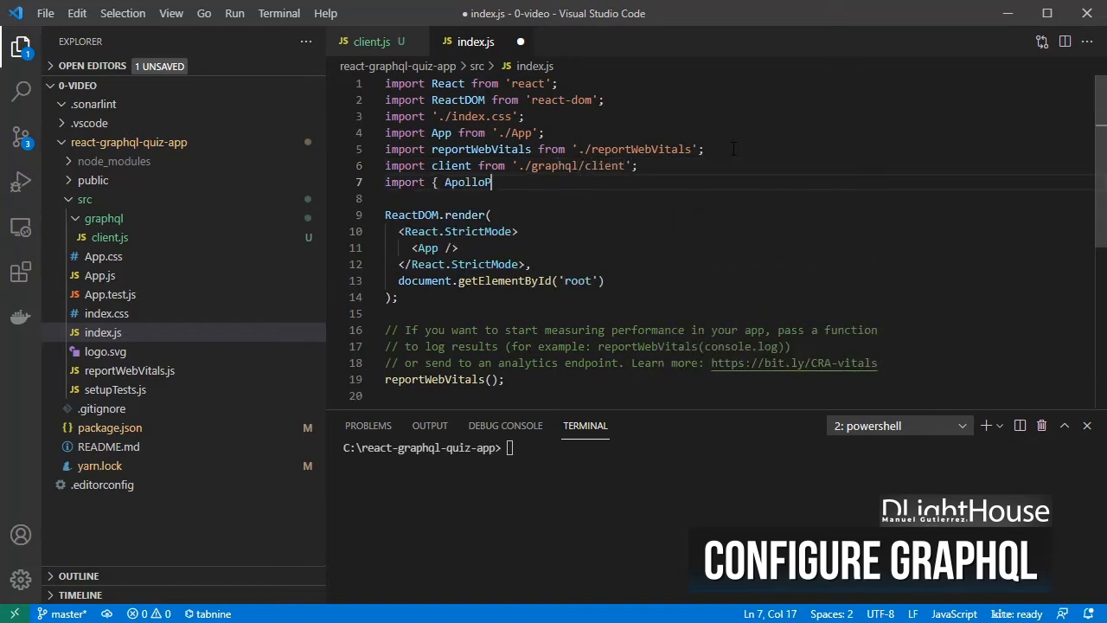
type("rovider } from '@apollo/cl")
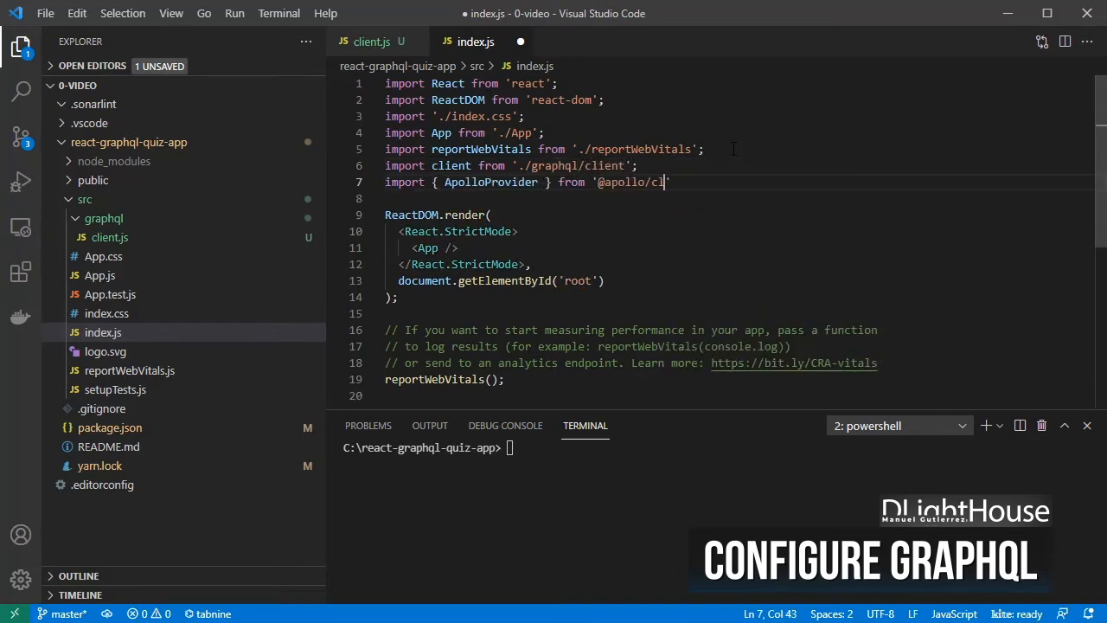
type("ient';")
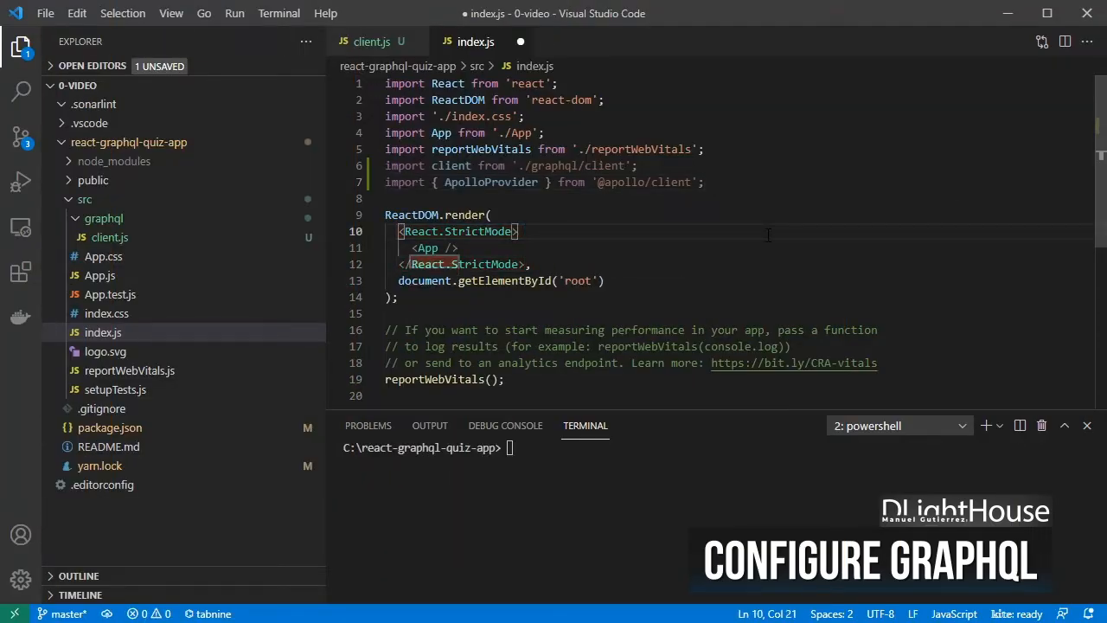
- Wrap <App /> in <ApolloProvider client={client}> inside React.StrictMode
key("enter")
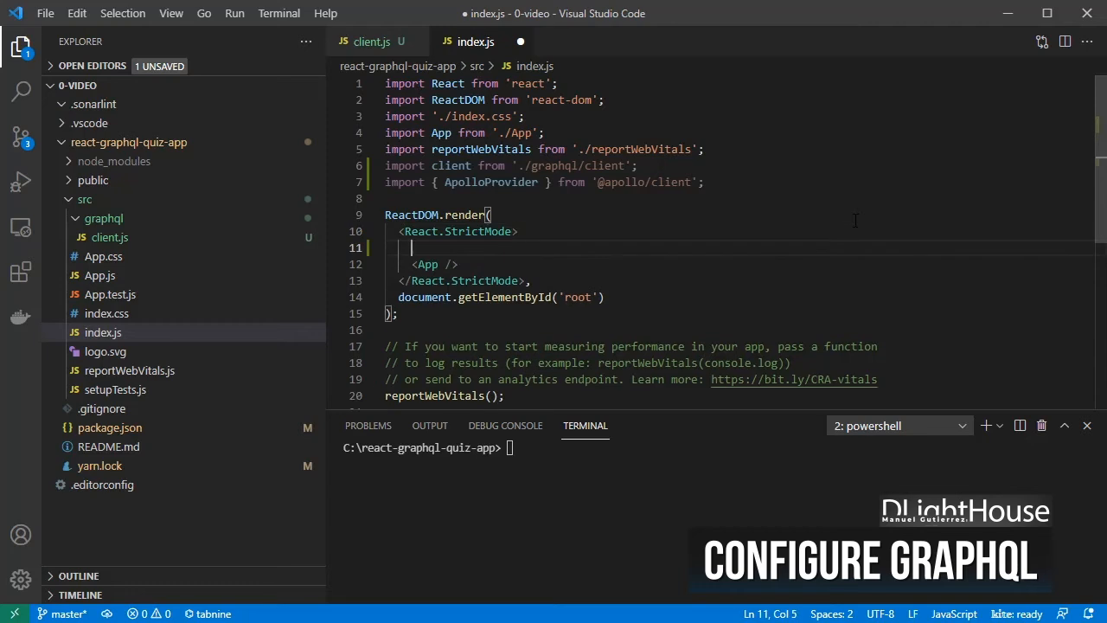
type("<ApolloProvi")
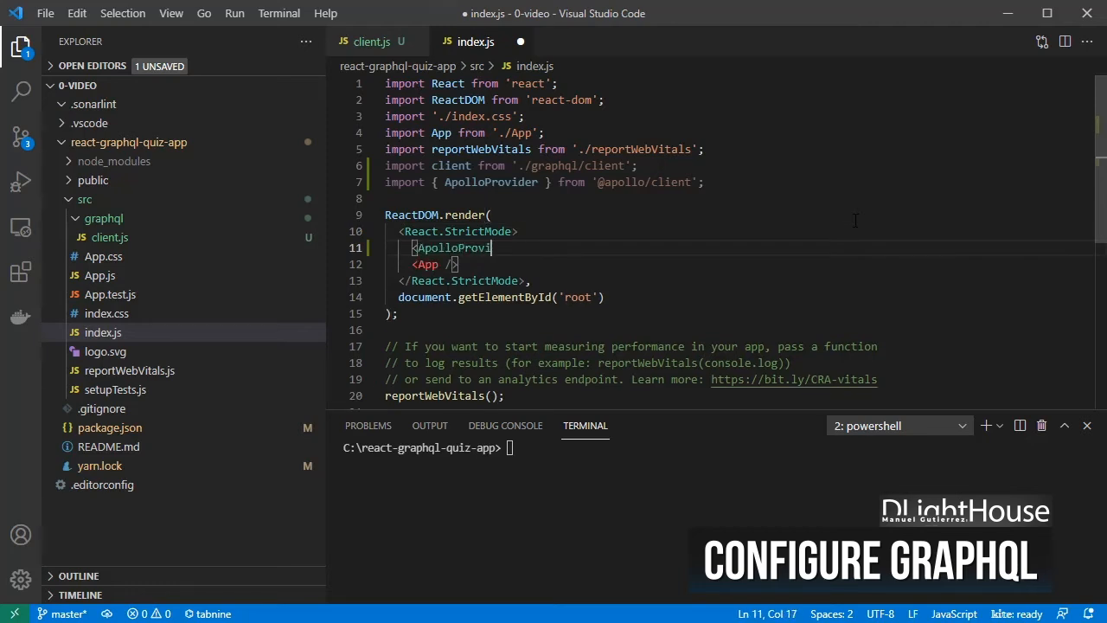
type("client={client}>")
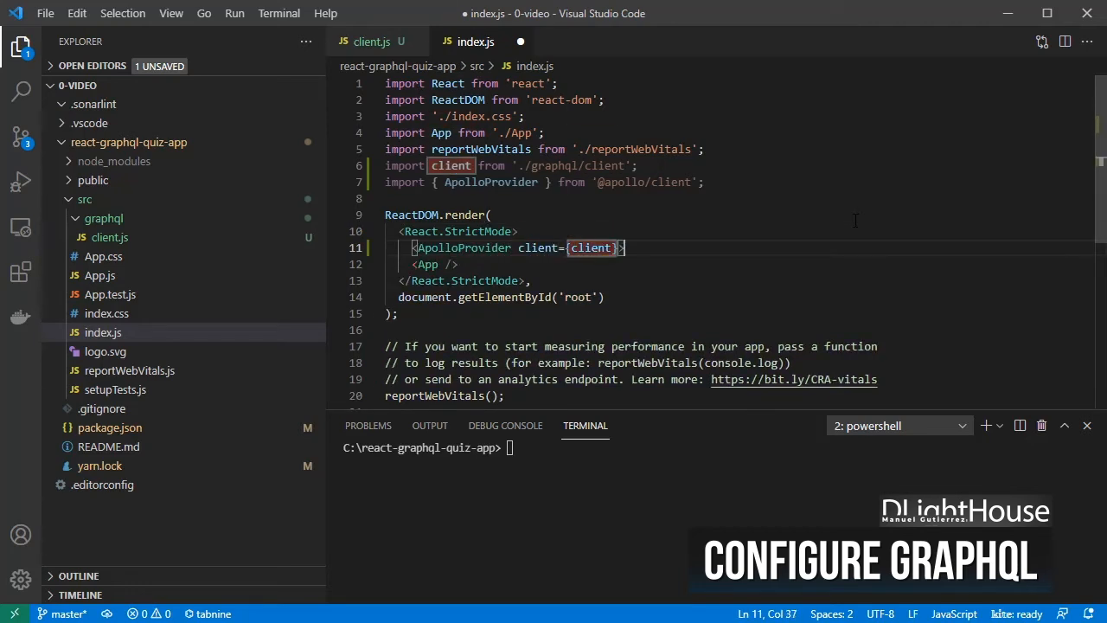
type("</ApolloProvider>")
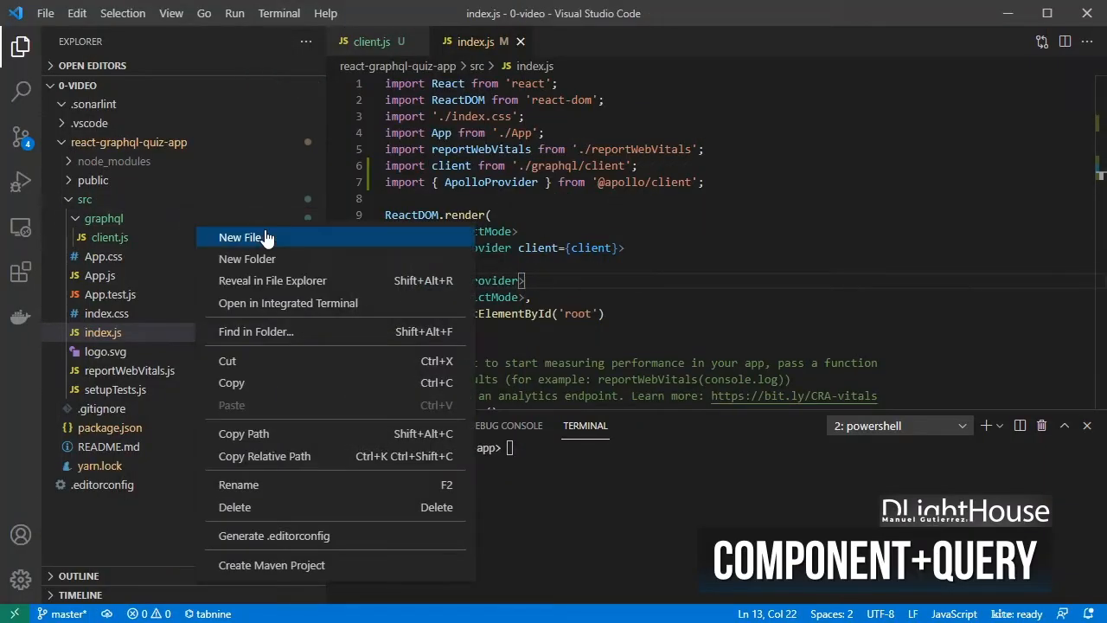
- Write and save graphql/queries.js importing gql and exporting QUIZ_DESCRIPTIONS, then prepare a components folder
left_click(241, 238)
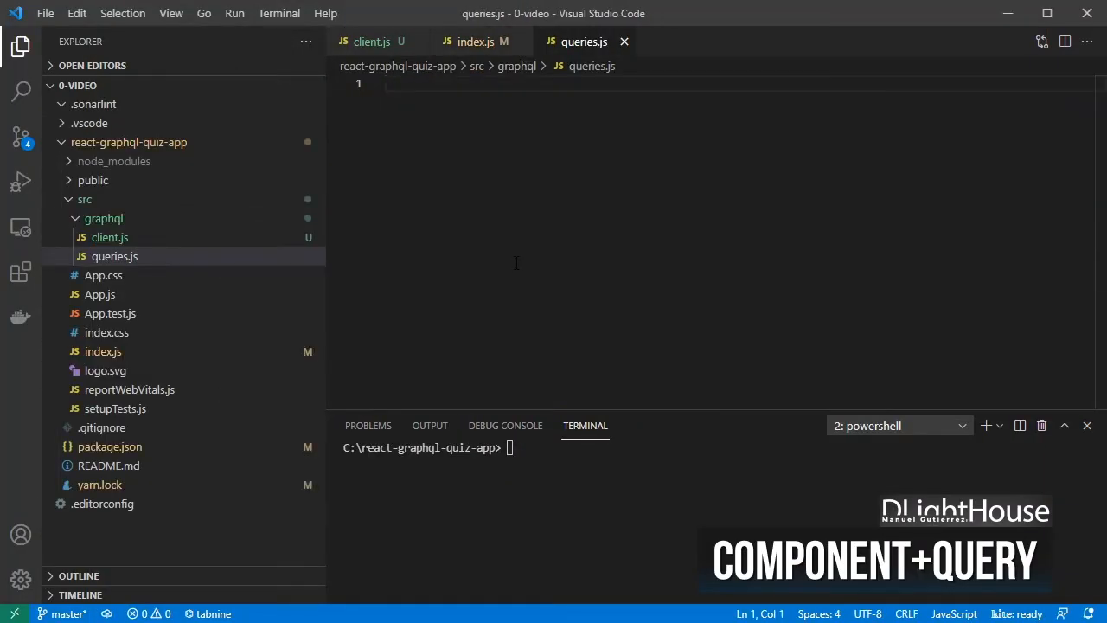
left_click(104, 218)
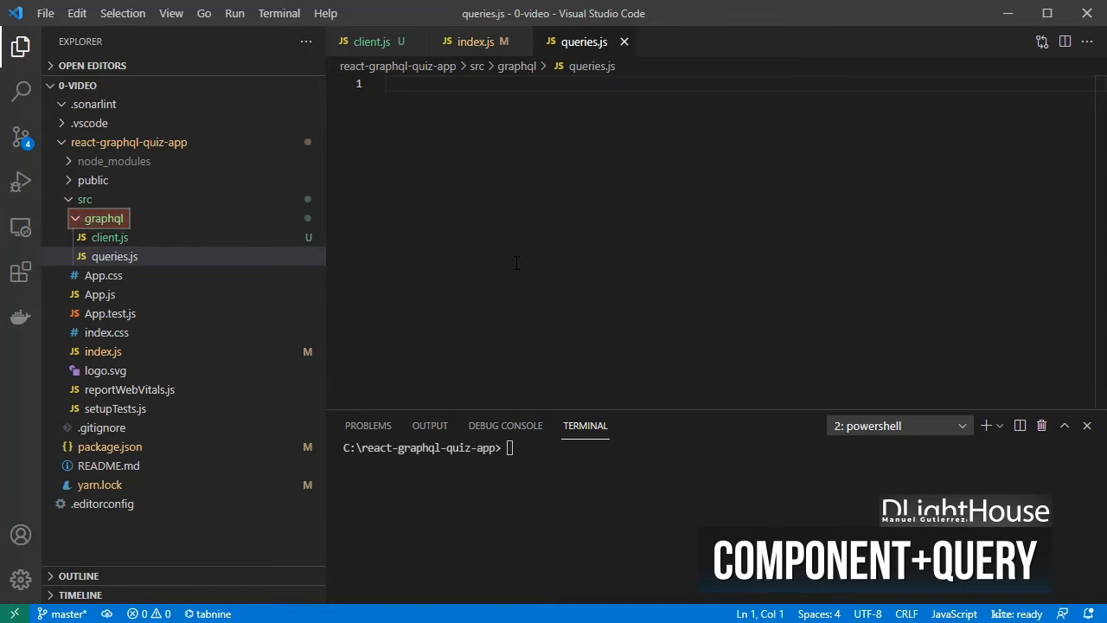
type("import {")
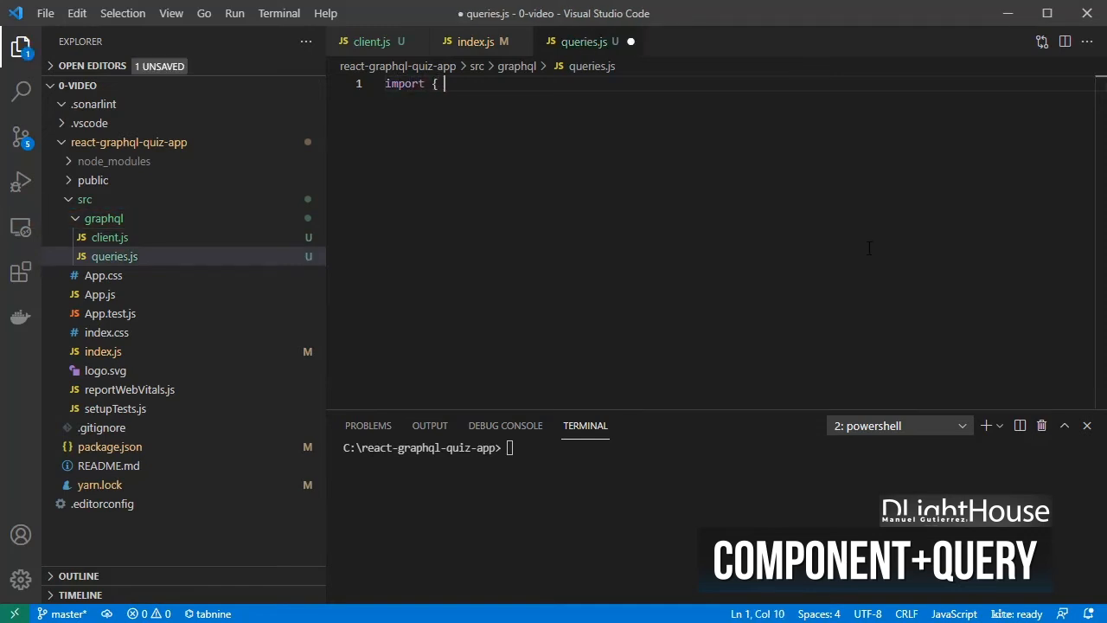
type("gql } from '@apollo'")
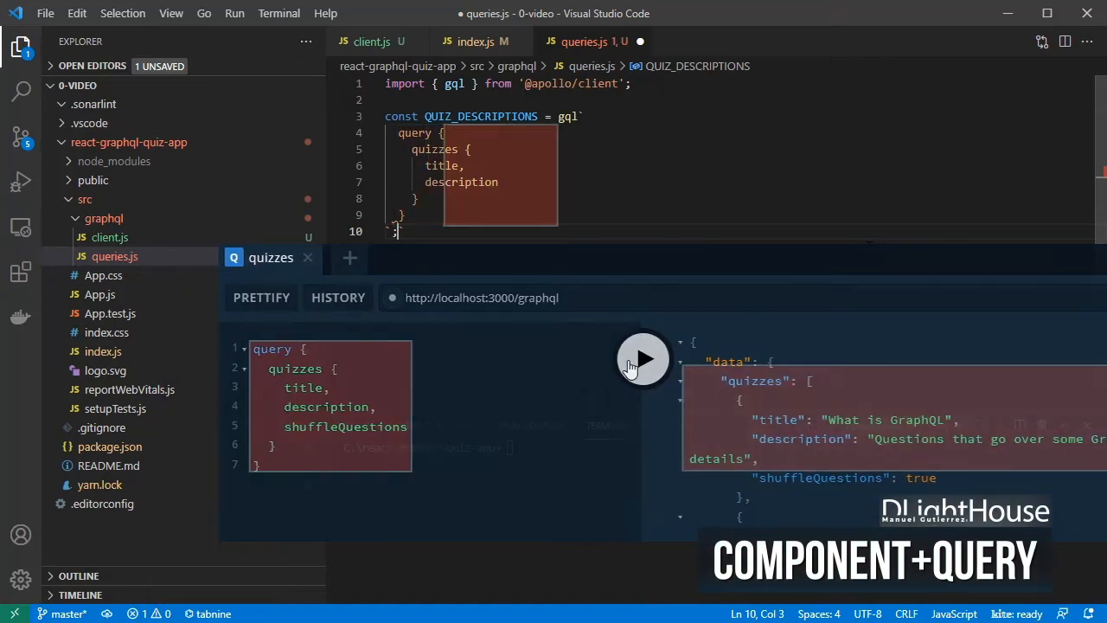
type("export { QUIZ_DESCRIPTIONS };")
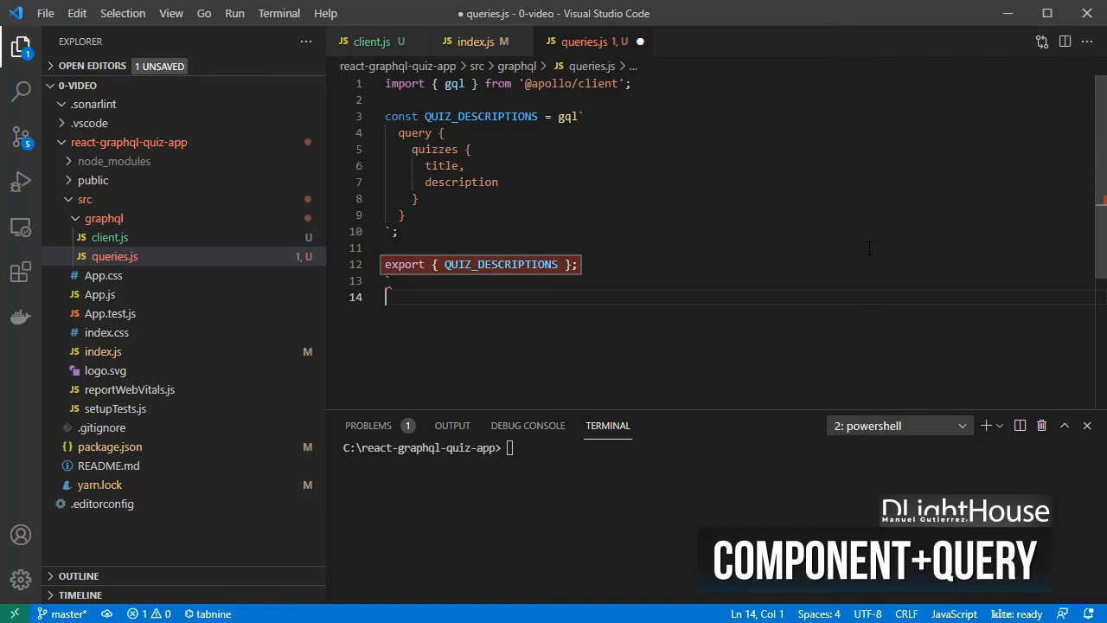
key("ctrl+s")
type("components")
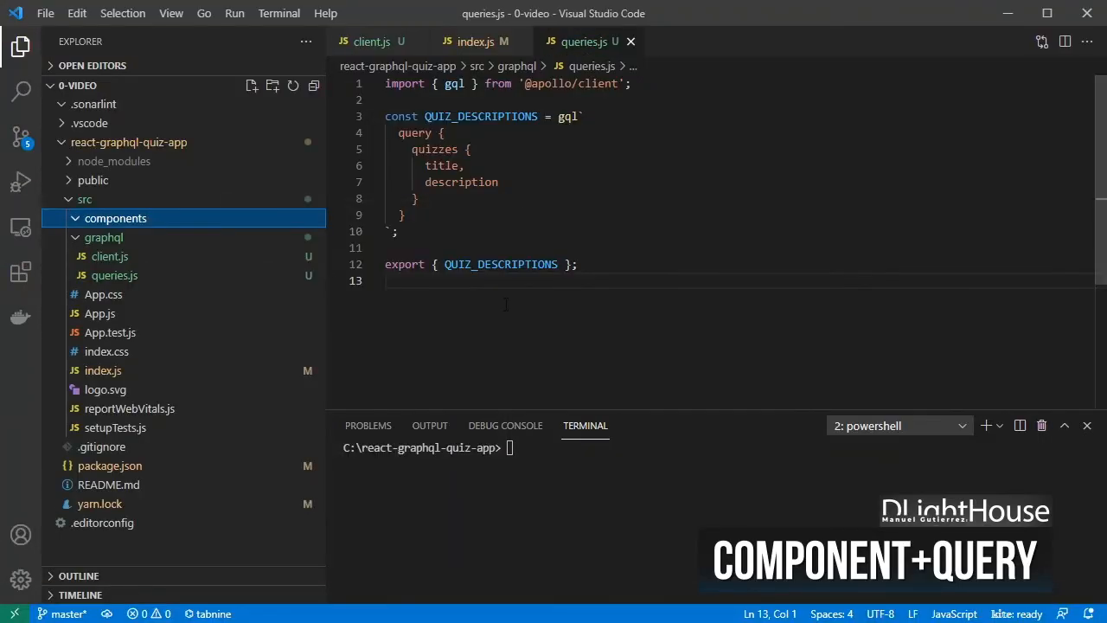
right_click(116, 218)
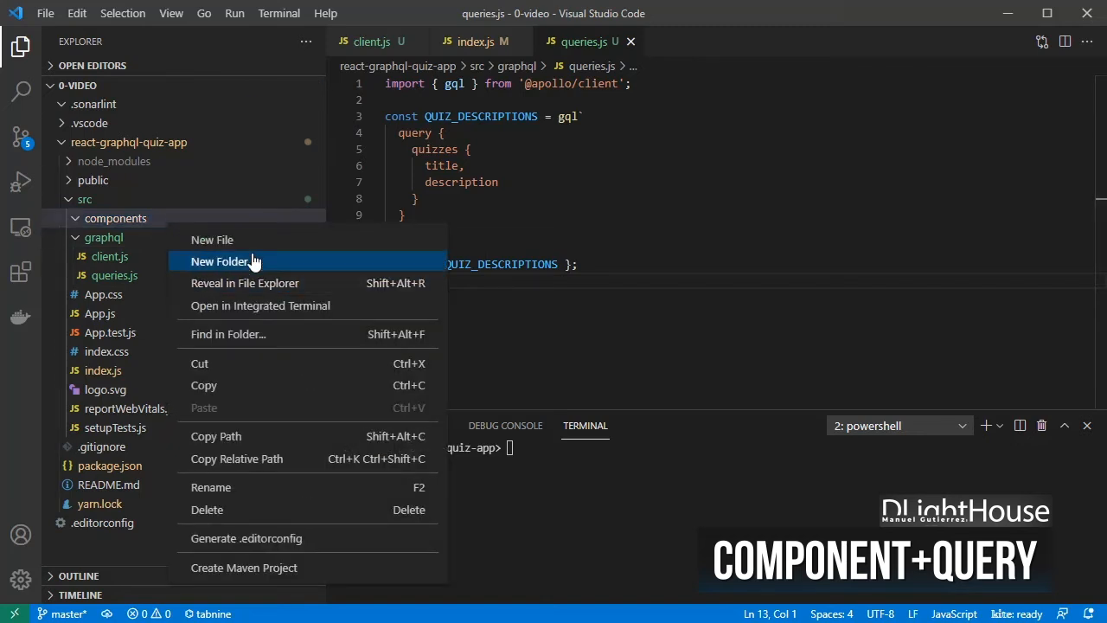
left_click(211, 239)
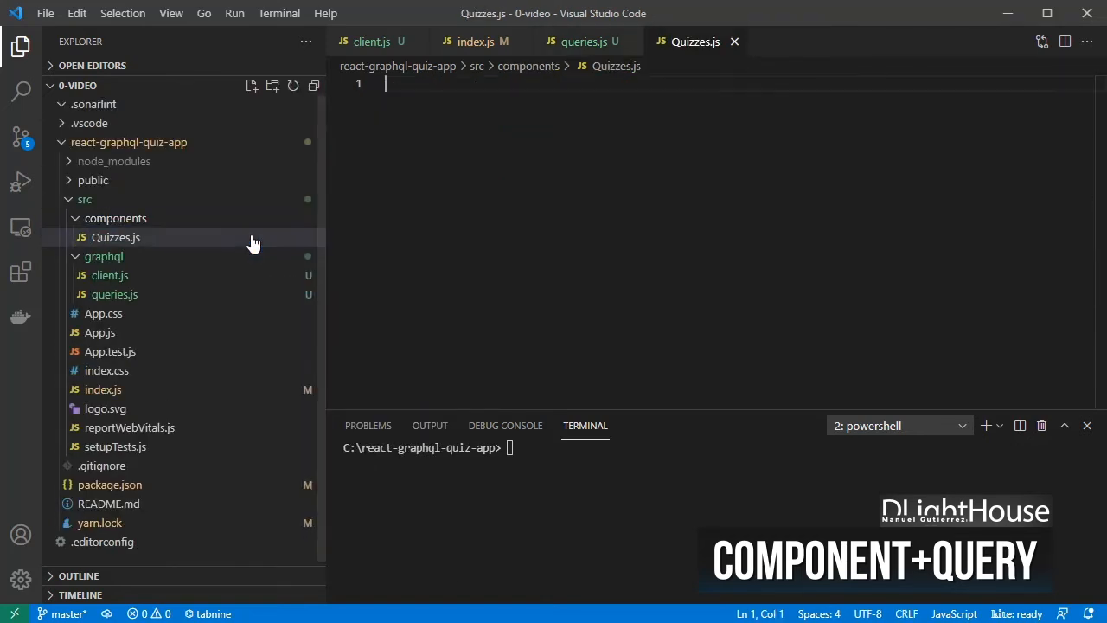
type("import React from 'react")
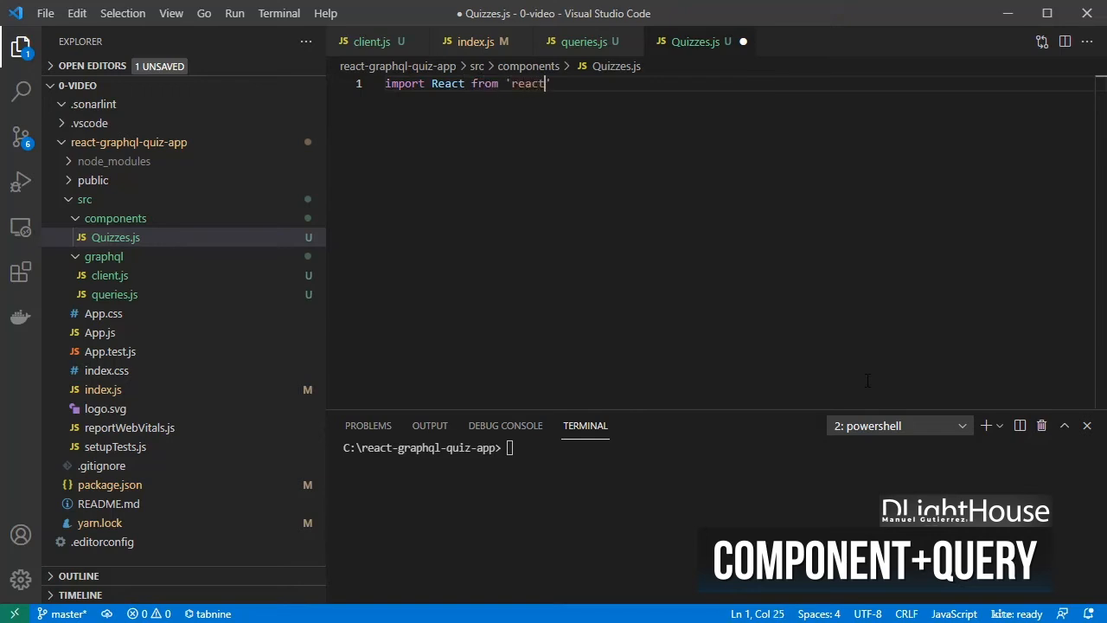
type("import { useQuery } from '@apollo/client';")
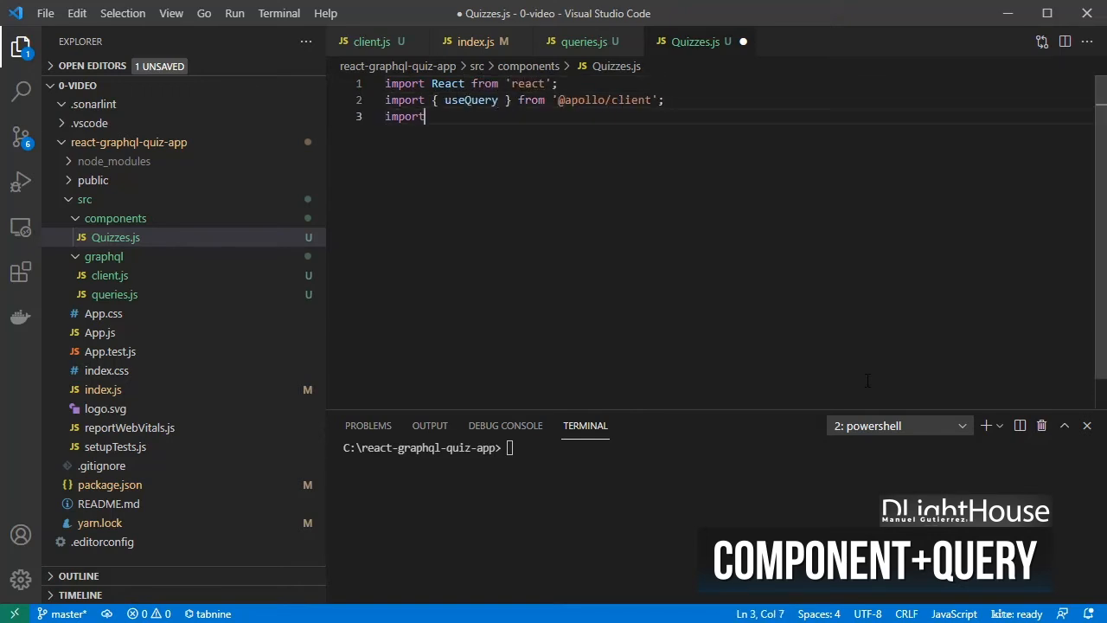
type("{ QUIZ_DESCRIPTIONS } f")
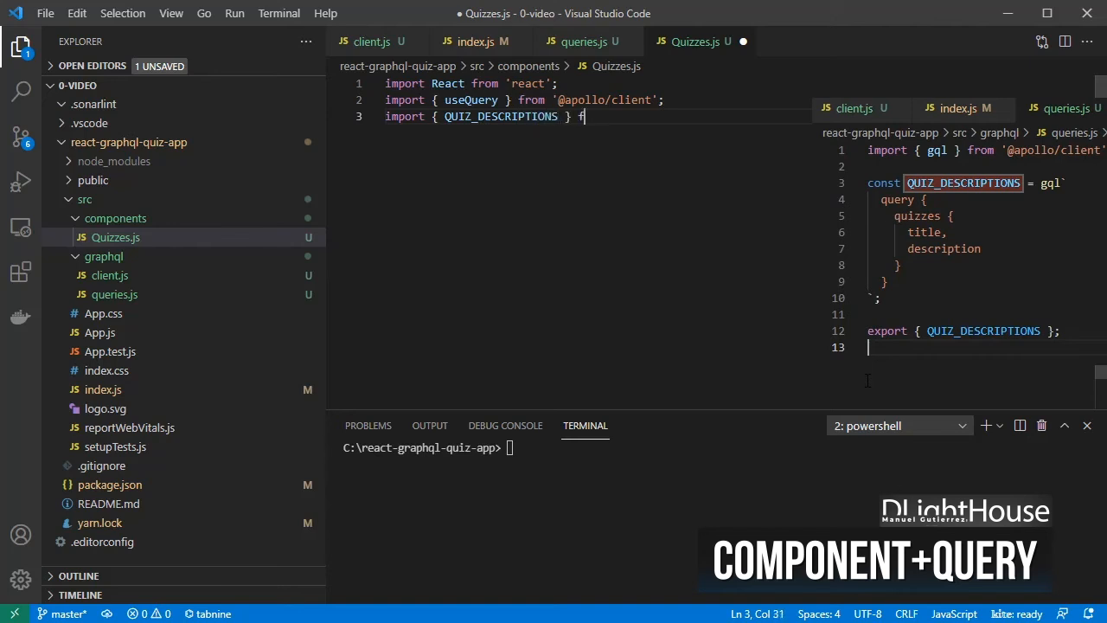
type("rom '../graphql/queries'")
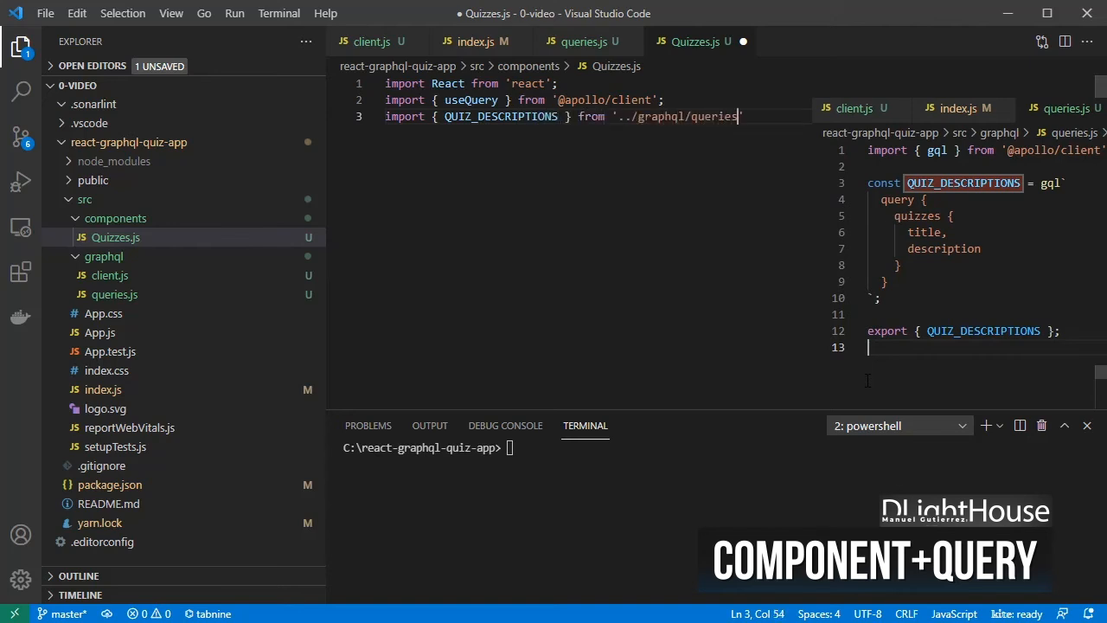
type("const Quizzes = () => {")
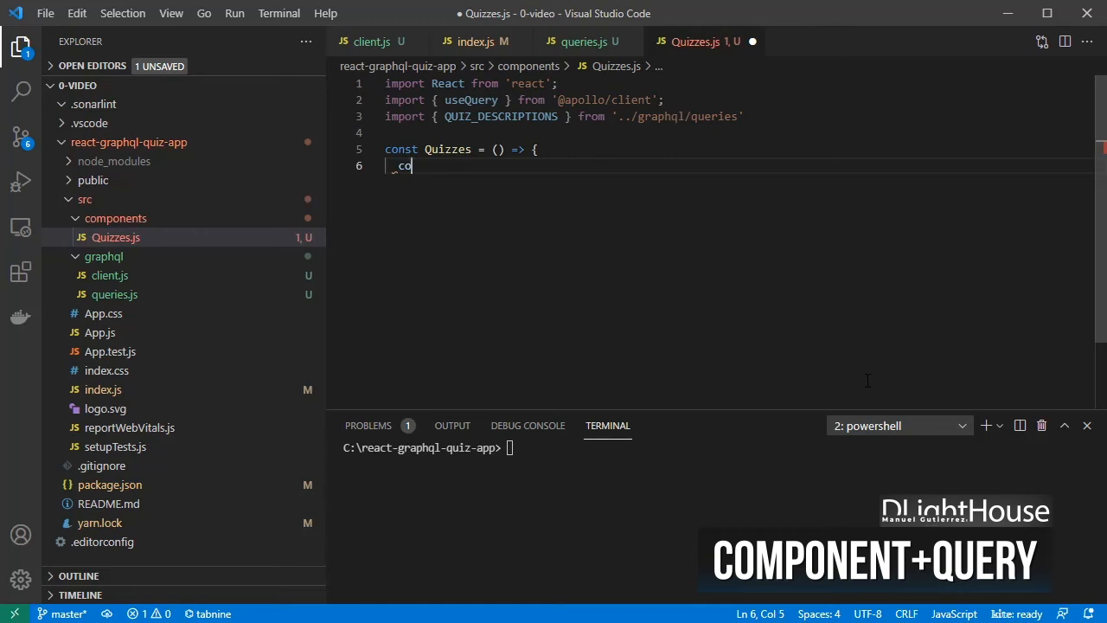
- Destructure loading, error and data from useQuery(QUIZ_DESCRIPTIONS) in the Quizzes component
type("nst { loa")
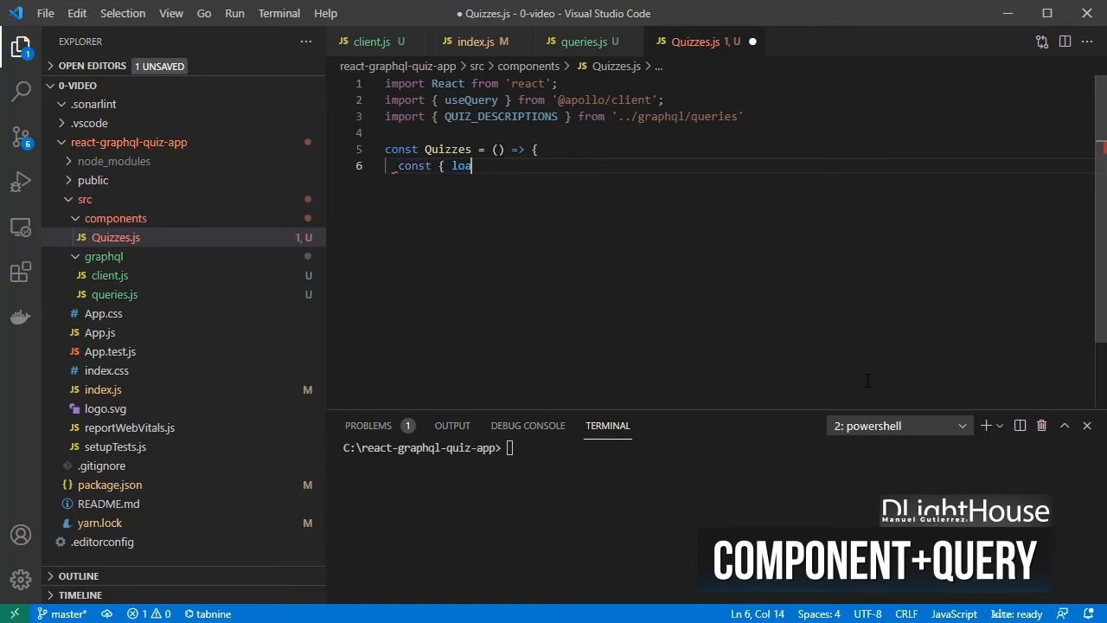
type("ding, error, data")
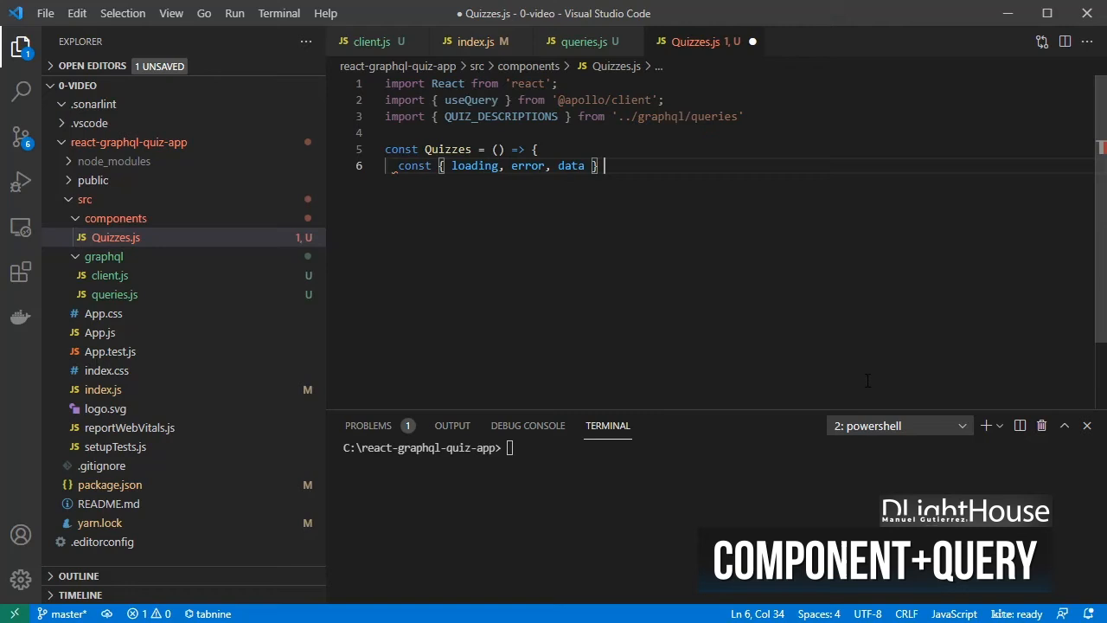
type("= useQuery(")
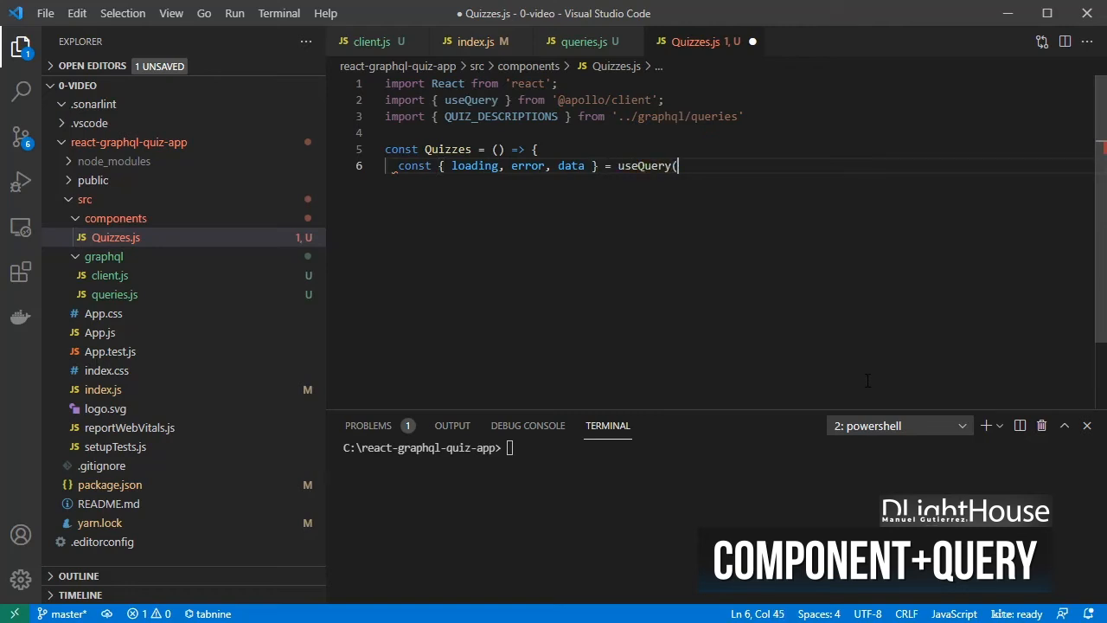
type("QUIZ_DESCRIPTIONS);")
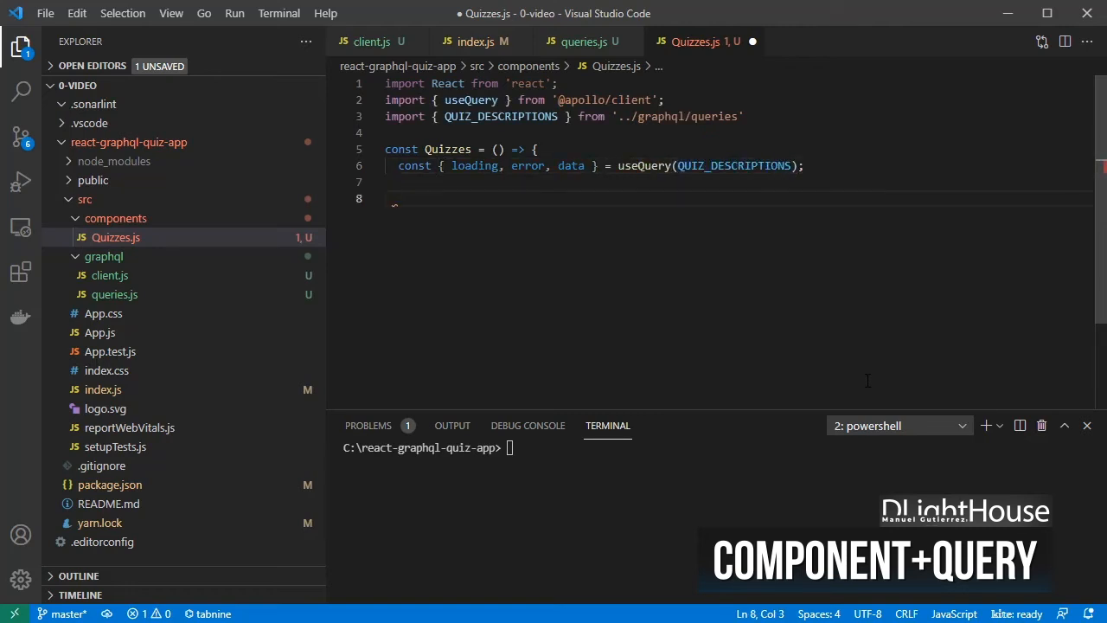
- Return <p>Loading...</p> when loading and <p>Error :(</p> on error
type("if (loading) re")
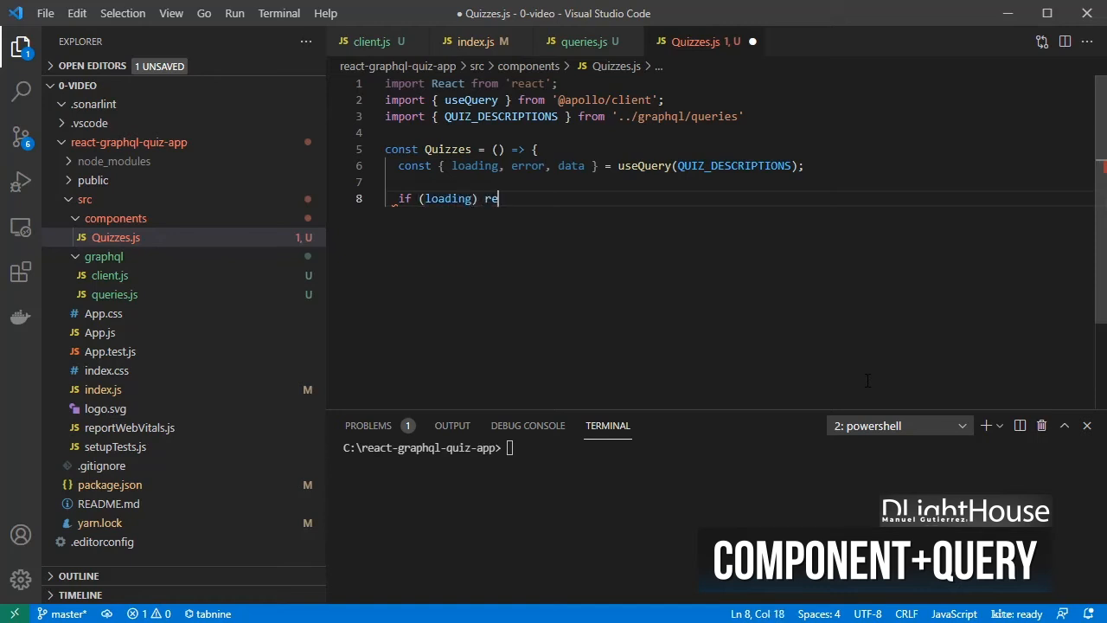
type("turn <p>Loadin")
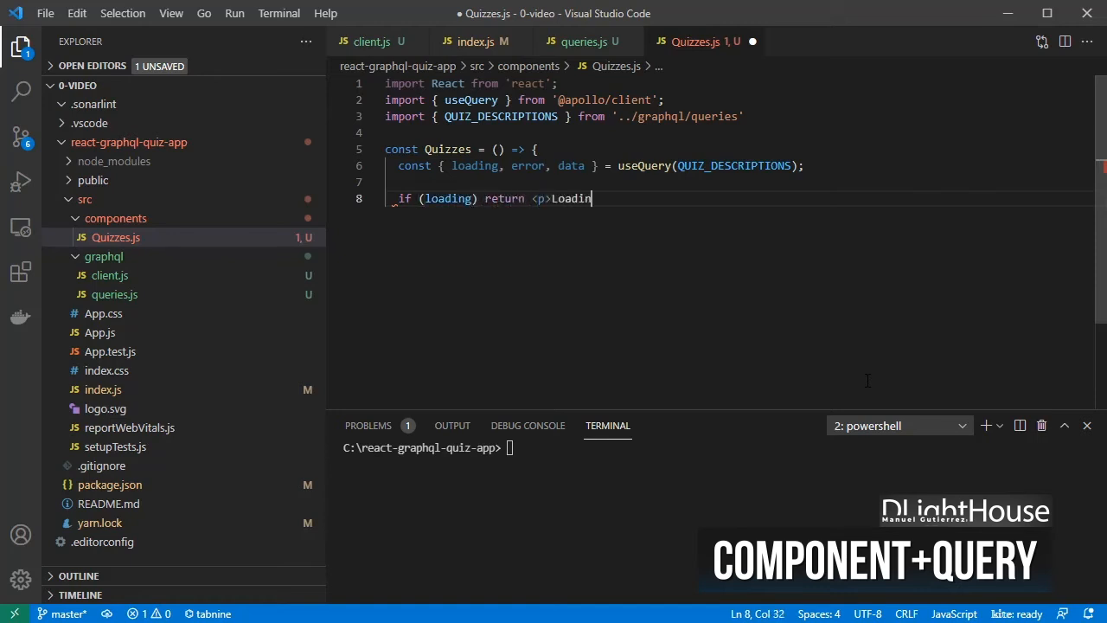
type("g...</p>;")
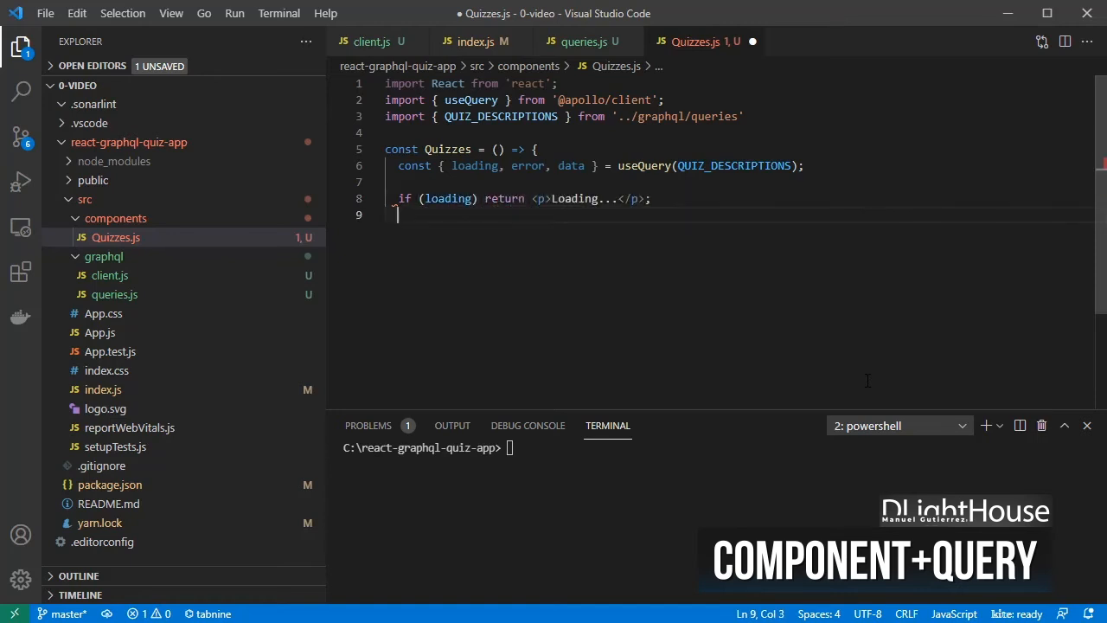
type("if (error)")
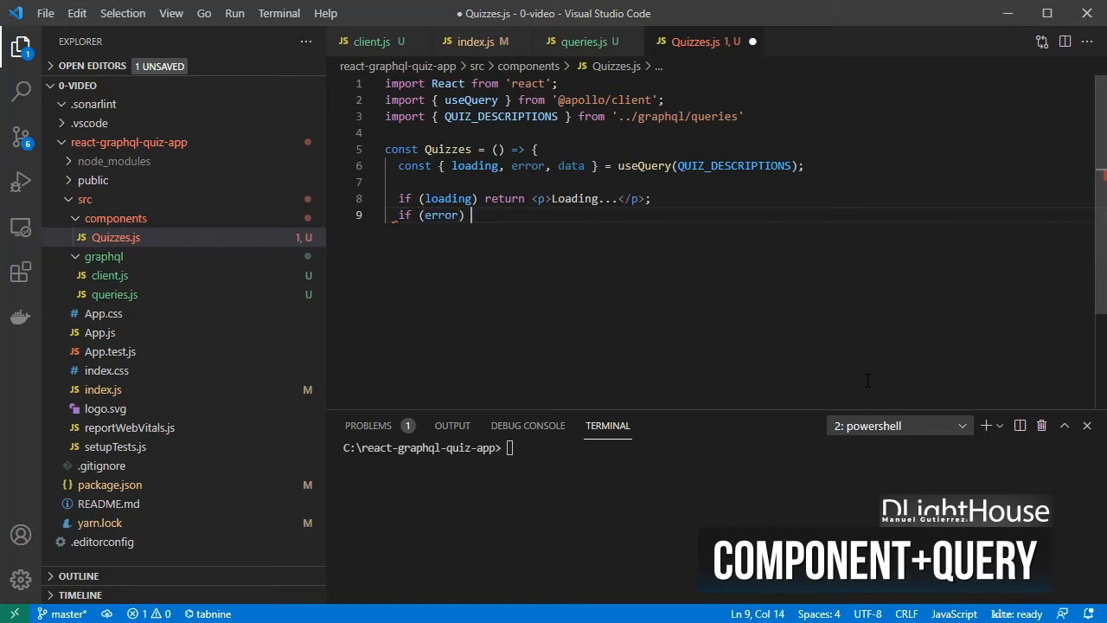
type("return <p>Err")
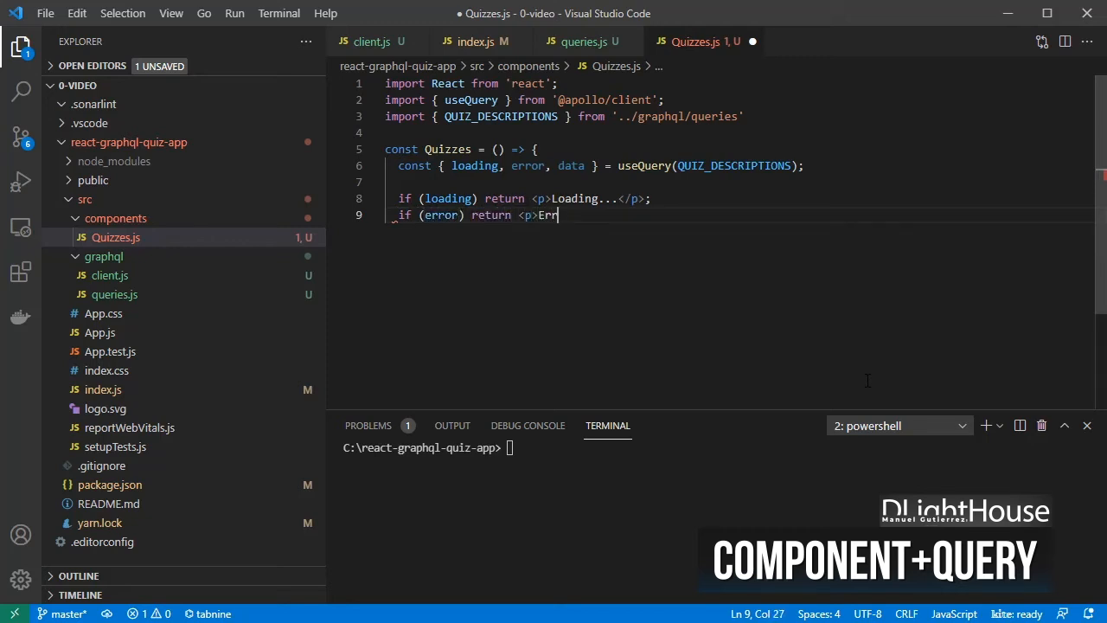
type("or :(</p>;")
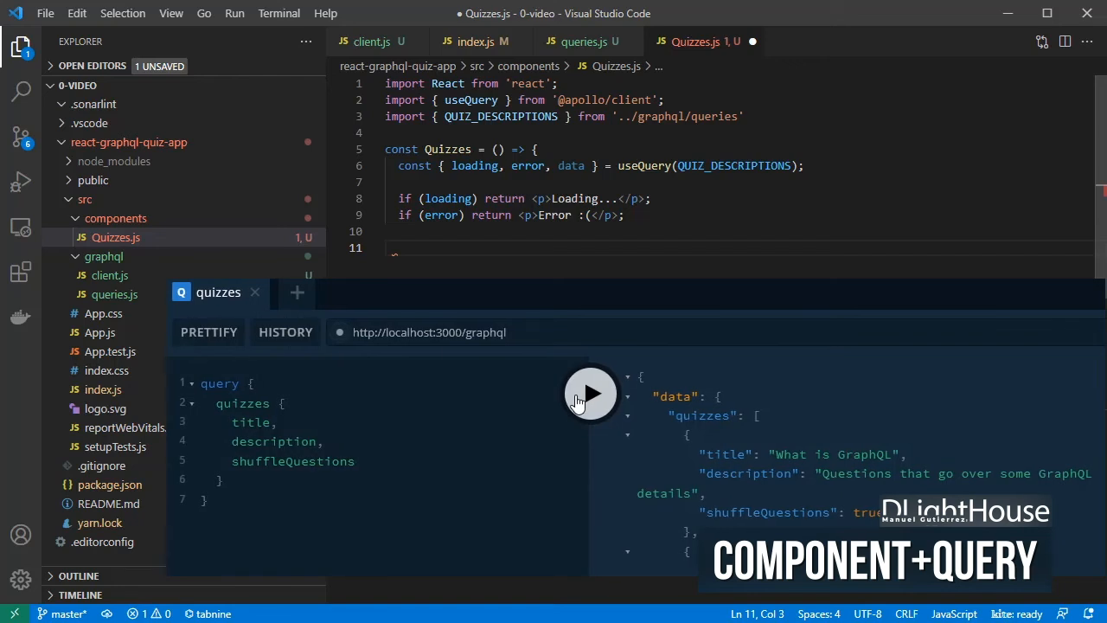
- Return data.quizzes.map rendering each quiz as <p>{title}: {description}</p>
type("return data")
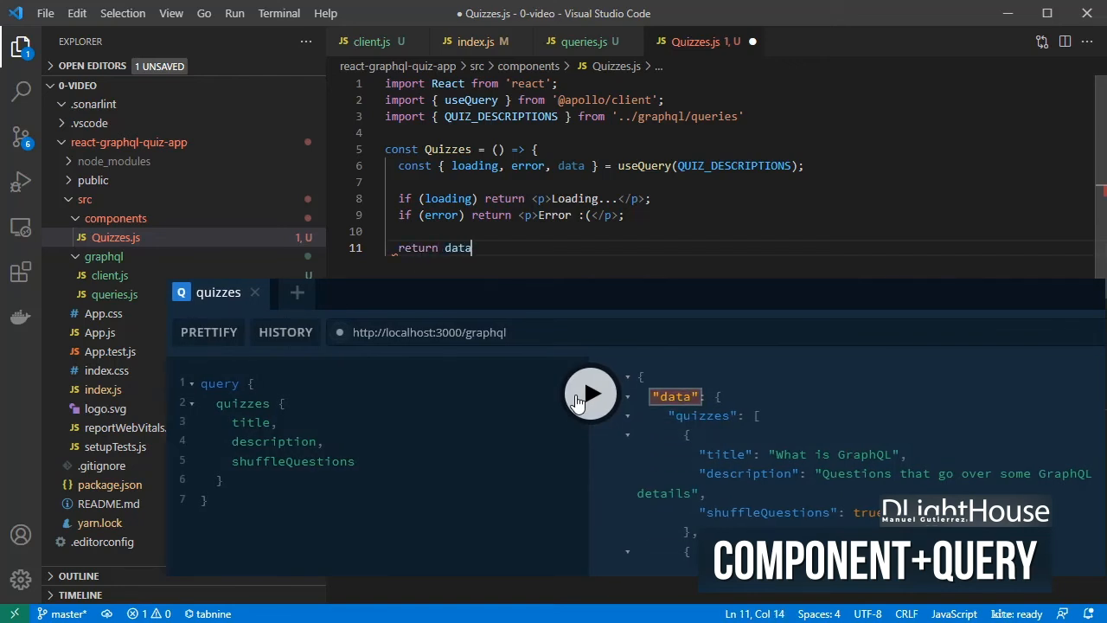
type(".quizzes.map(({ title,")
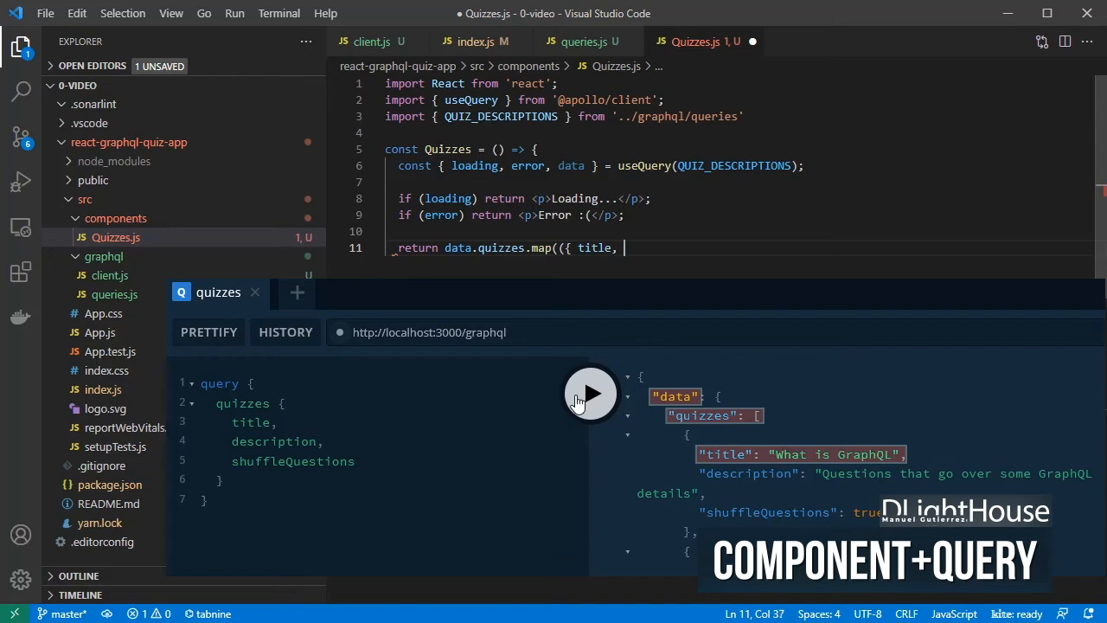
type("description }) => (")
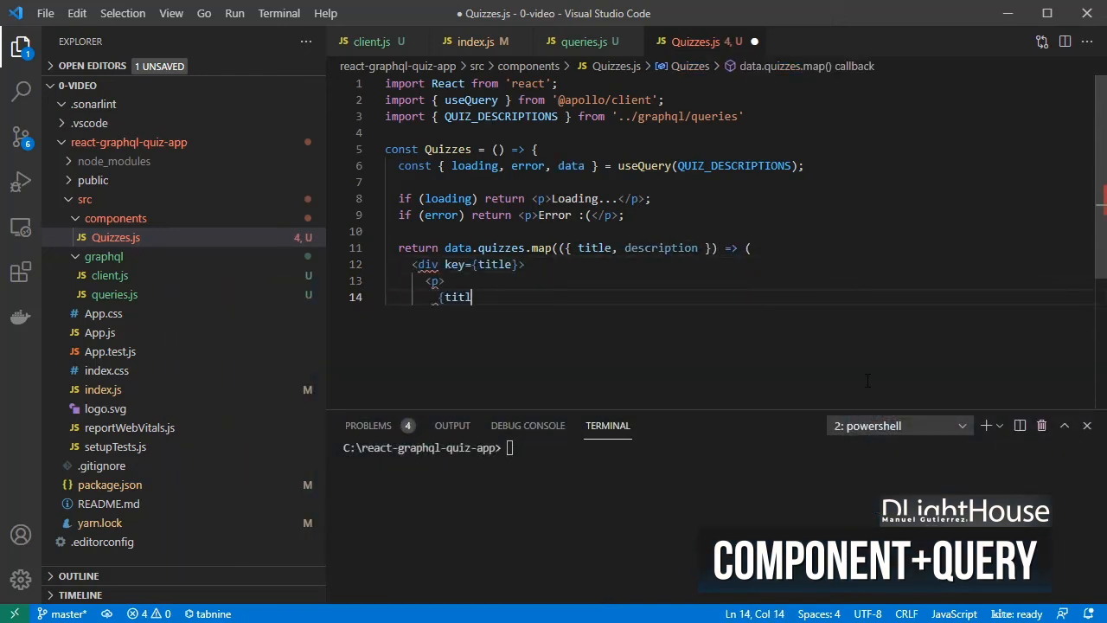
type("le}: {description}")
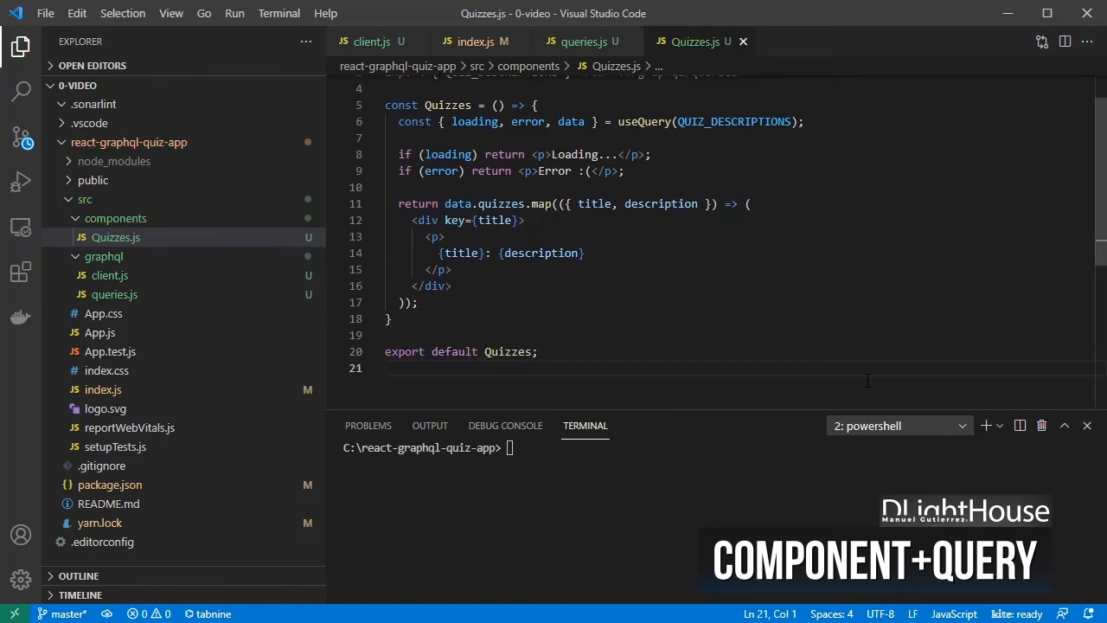
- In App.js import Quizzes and render <Quizzes></Quizzes> below the Learn React link
left_click(450, 285)
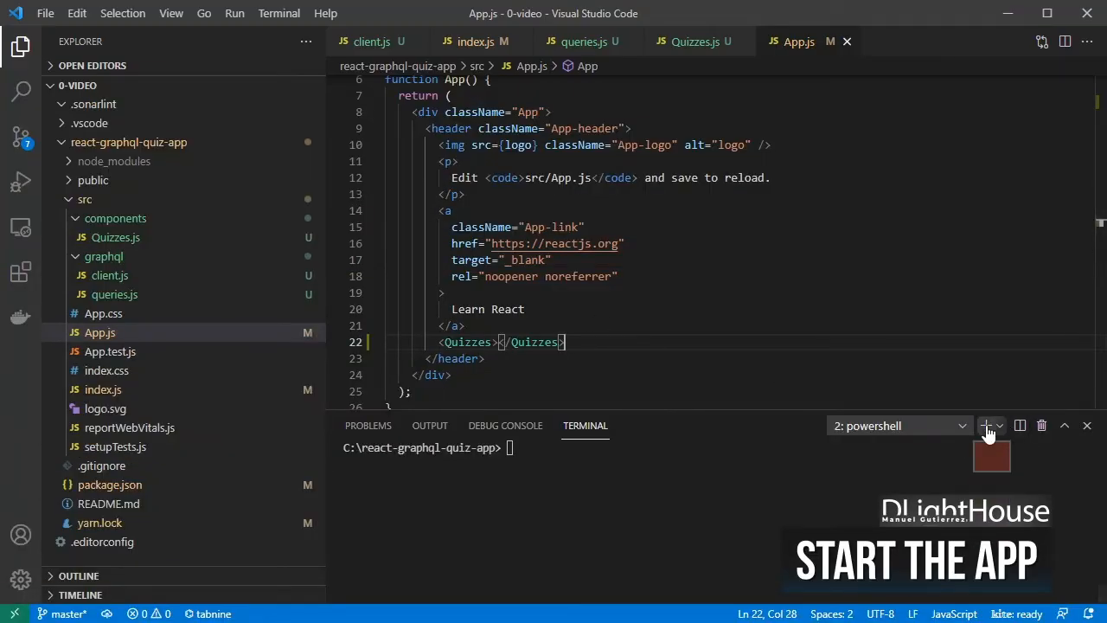
- In a new terminal git clone nestjs-grapqhl-quiz-app, cd into it and run yarn start, then return to the React terminal
left_click(986, 426)
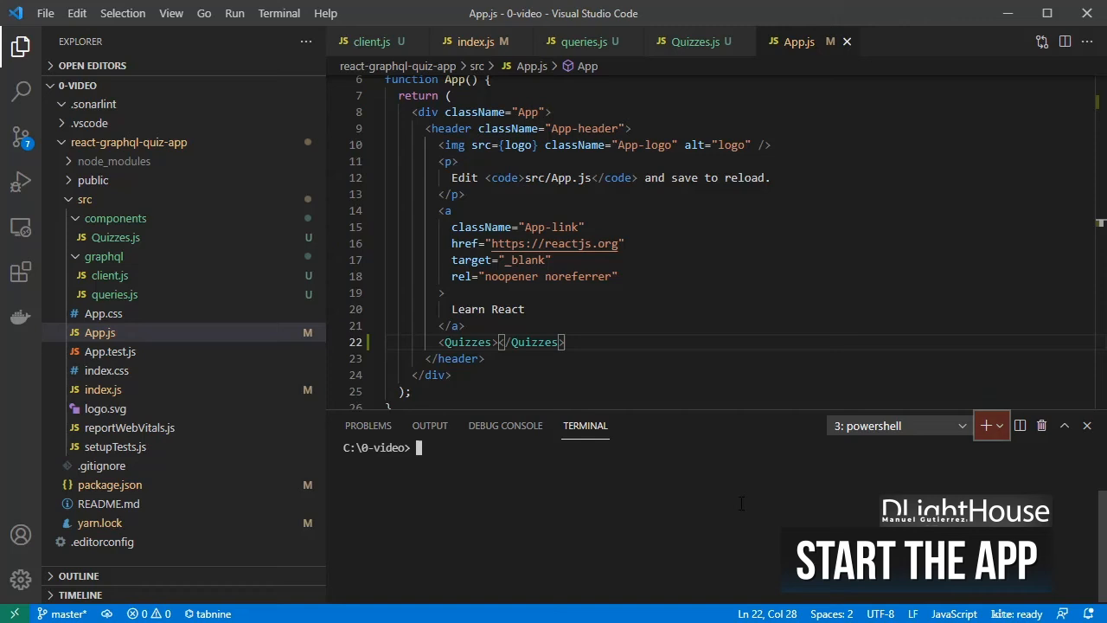
type("git clone https://github.com/drginm/nestjs-grapqhl-quiz-app.git")
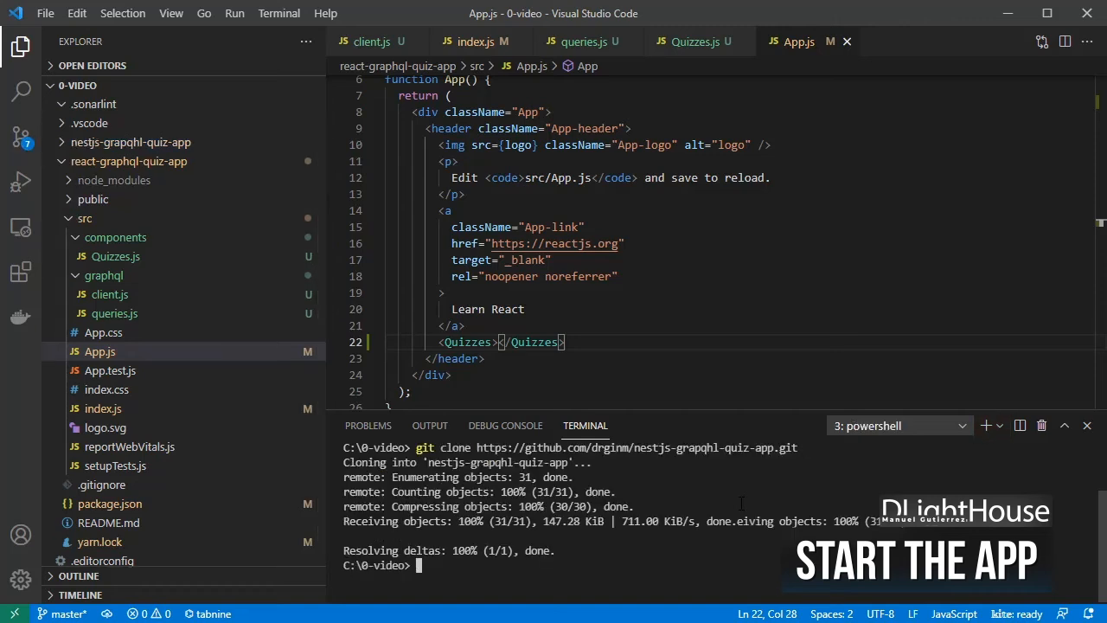
type("cd nes")
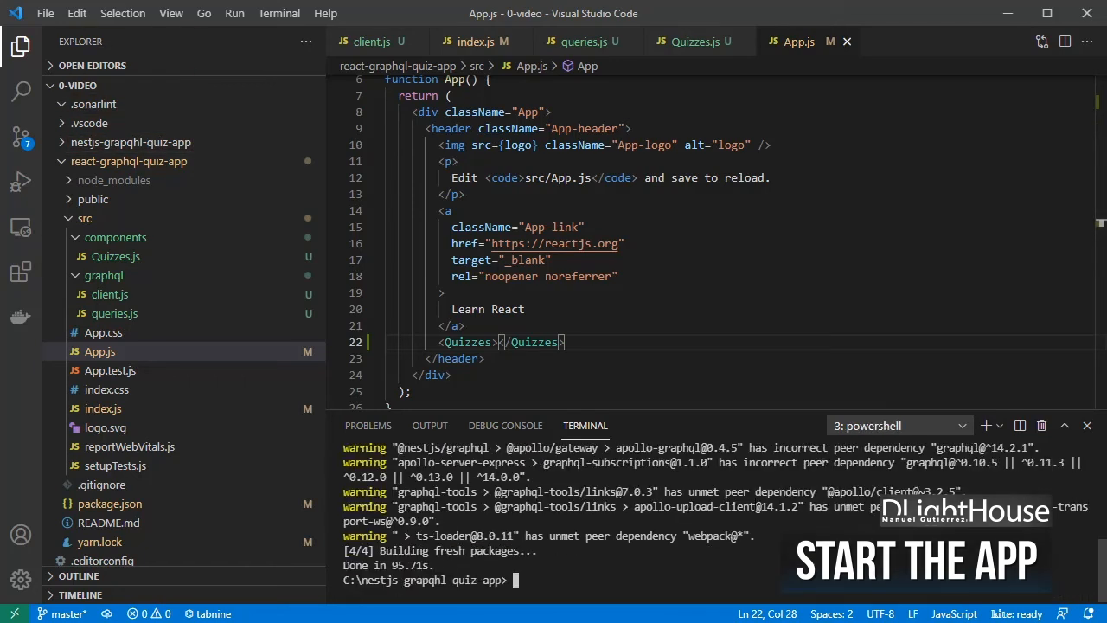
type("yarn start")
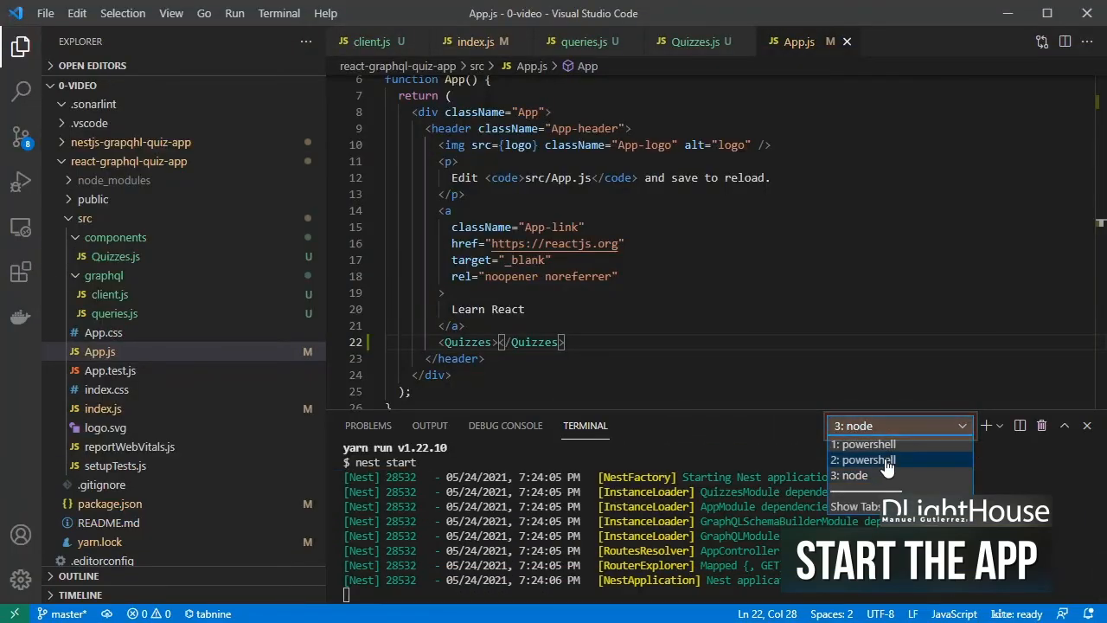
left_click(865, 460)
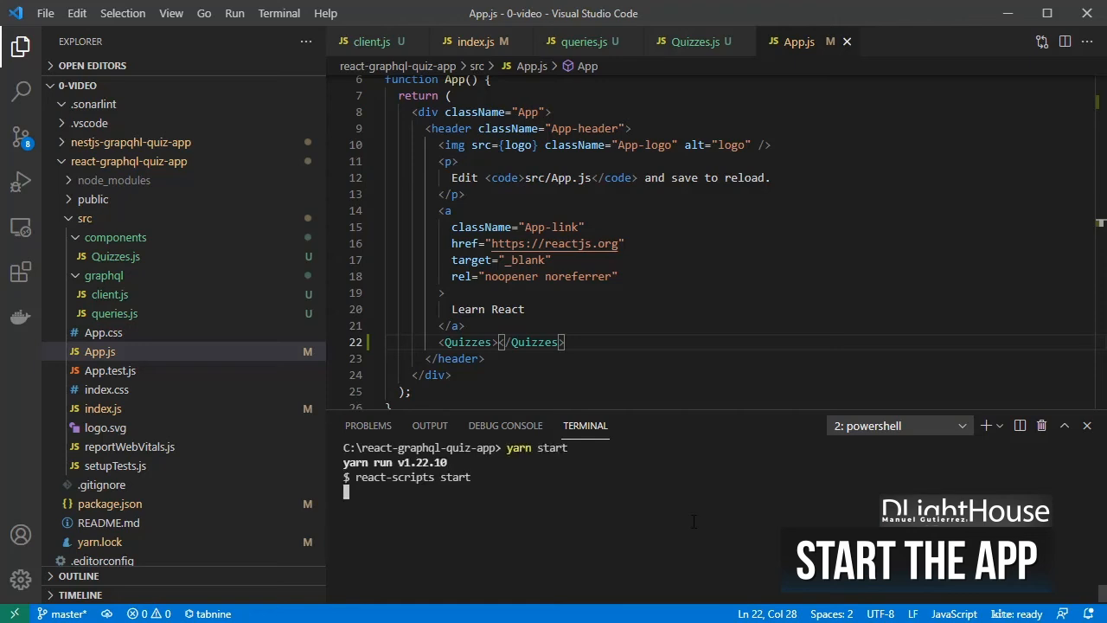